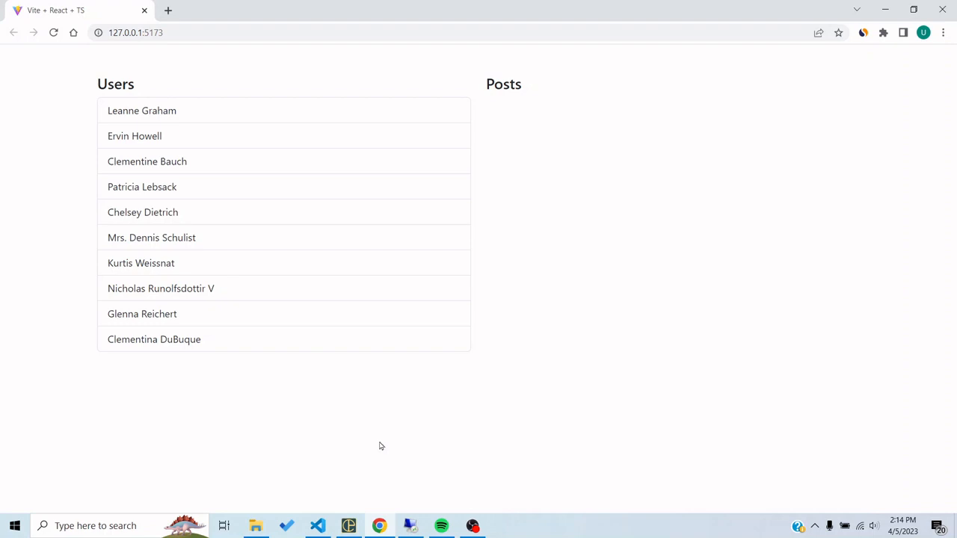
mouse_move(334, 490)
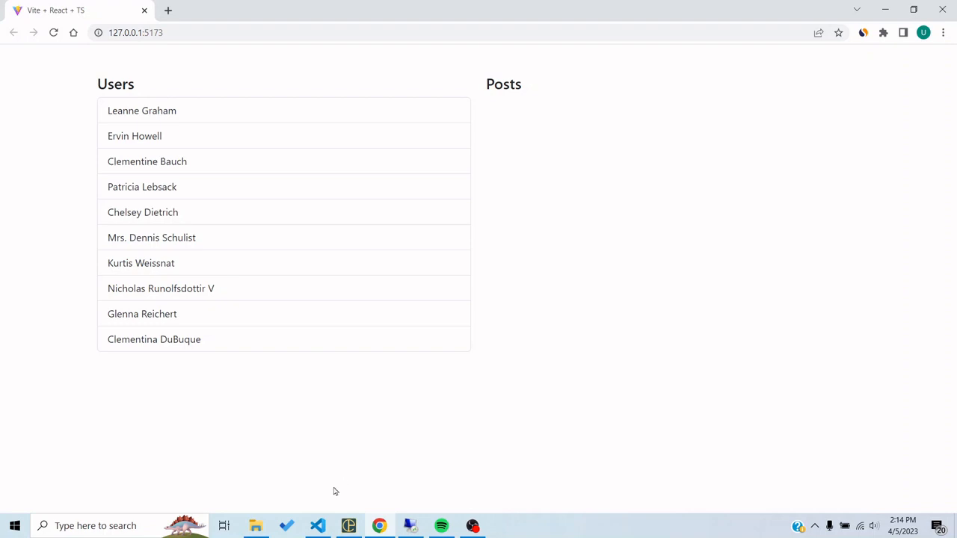
mouse_move(544, 360)
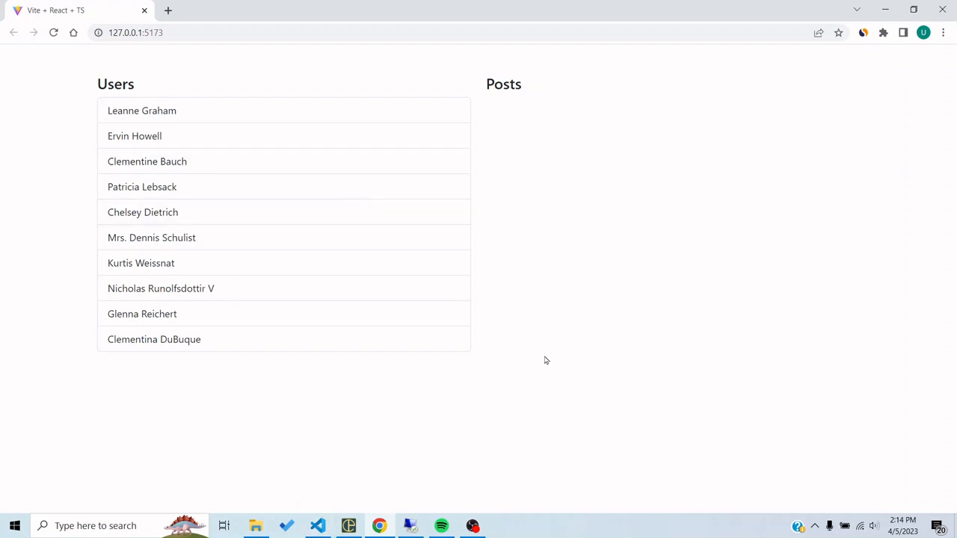
Bring up DevTools, show the Network log and reload the page to capture its requests.
key("F12")
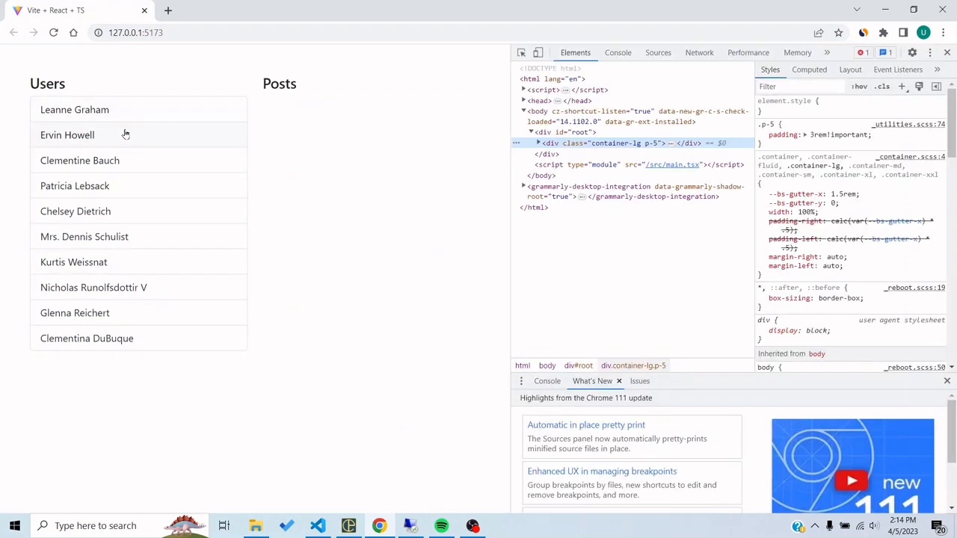
left_click(617, 52)
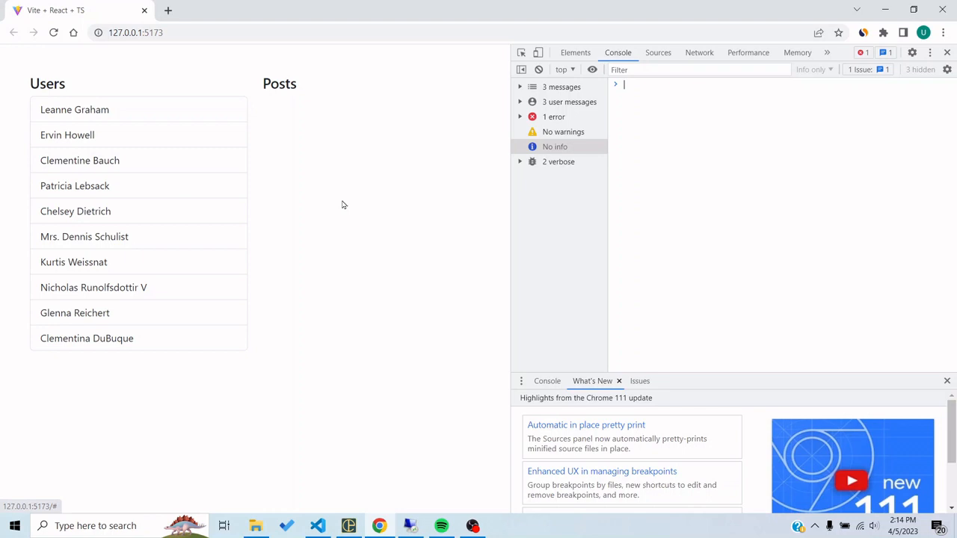
left_click(700, 53)
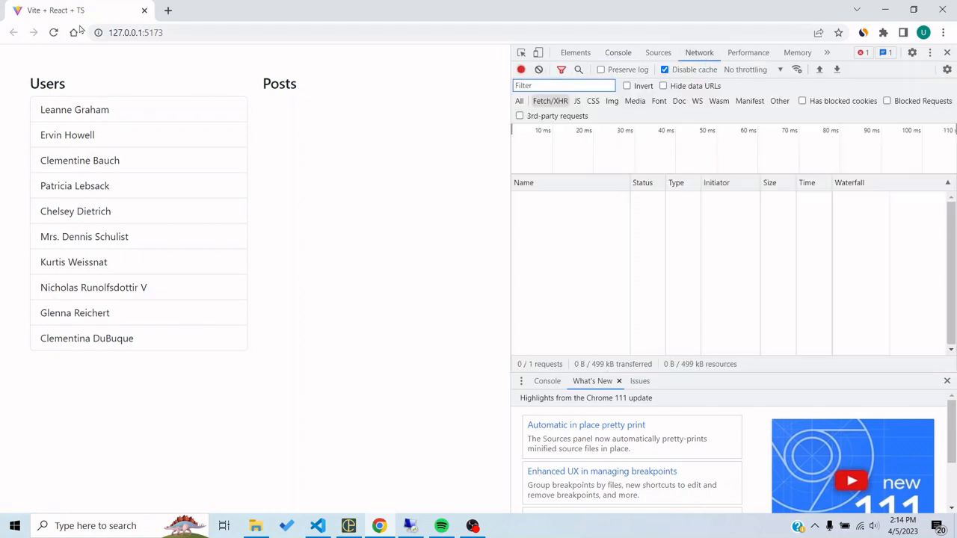
left_click(54, 33)
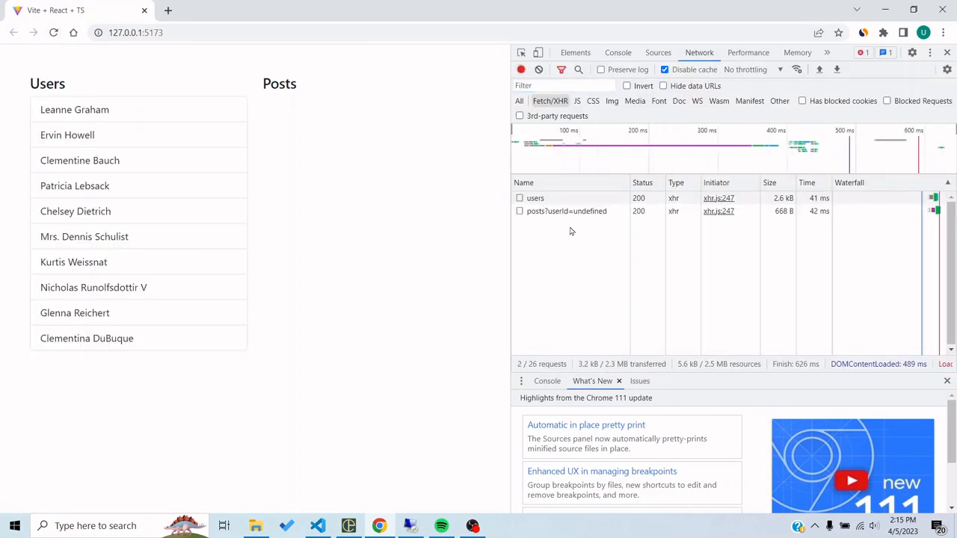
Inspect the users response preview and the empty posts?userId=undefined response.
left_click(536, 197)
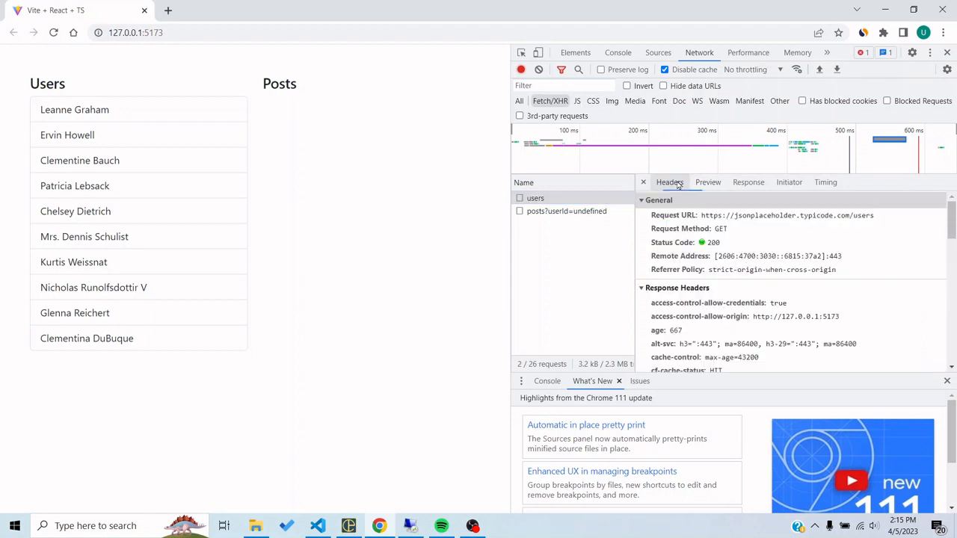
left_click(707, 182)
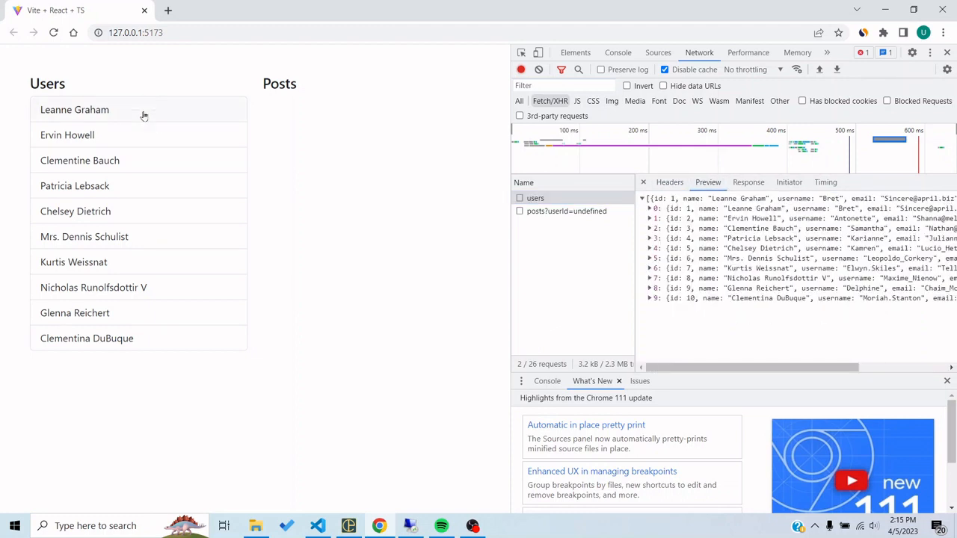
left_click(565, 211)
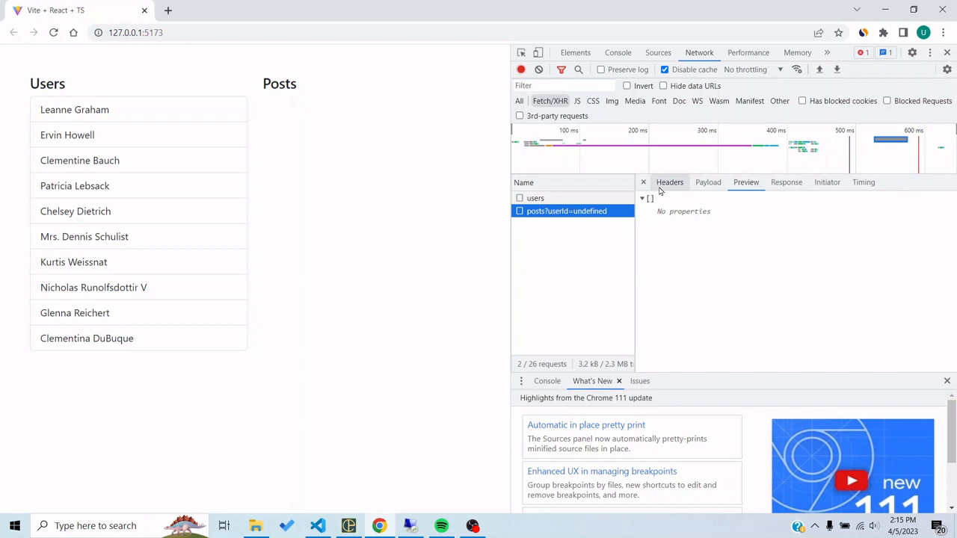
mouse_move(669, 182)
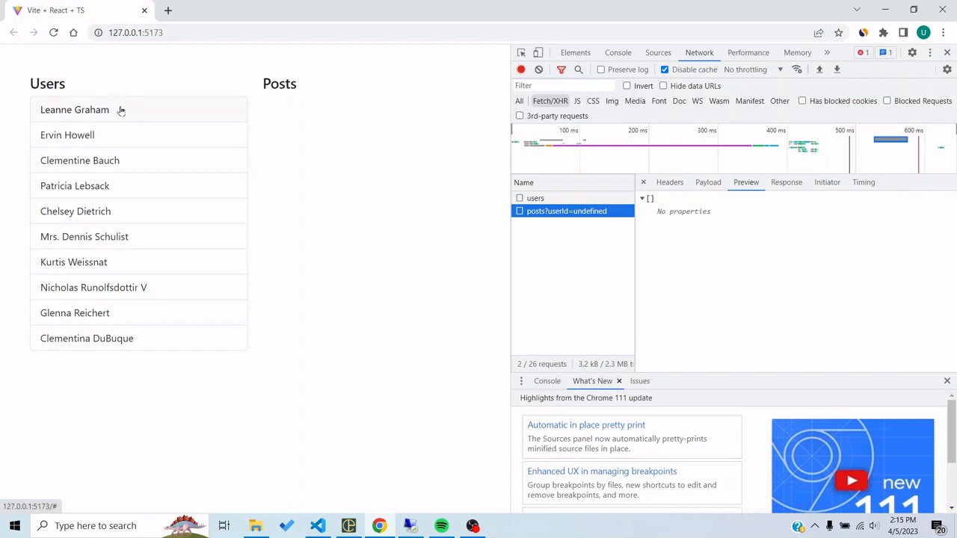
Load Leanne Graham's posts via posts?userId=1, then Ervin Howell's via posts?userId=2.
left_click(75, 109)
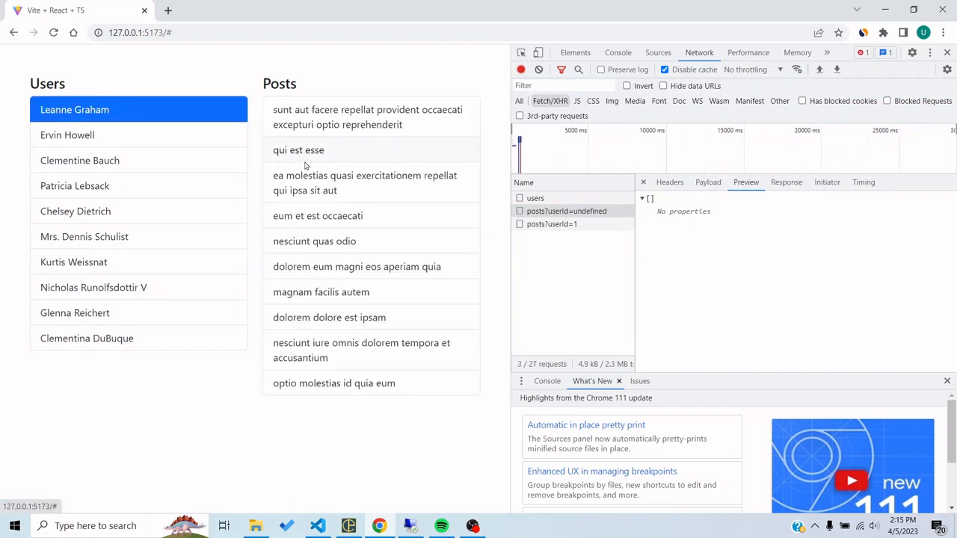
left_click(552, 224)
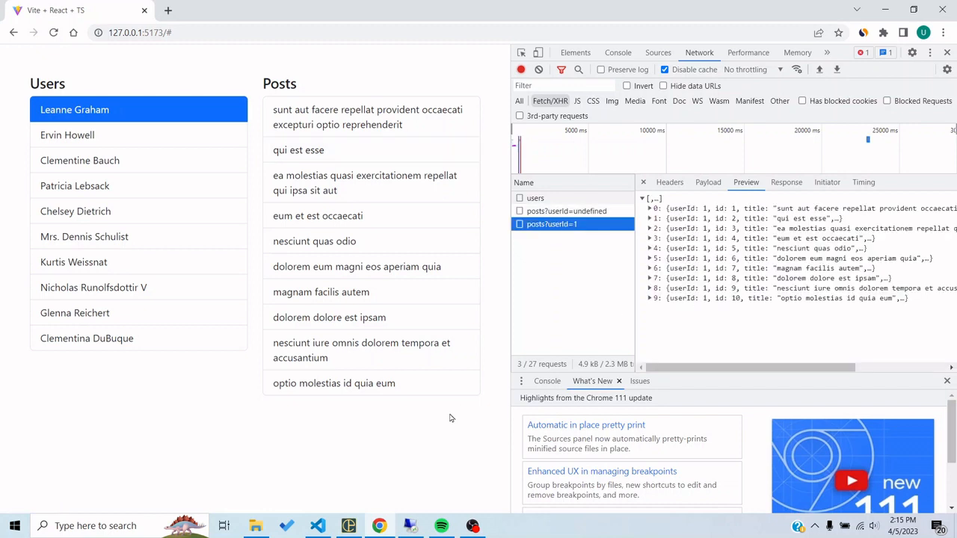
mouse_move(317, 527)
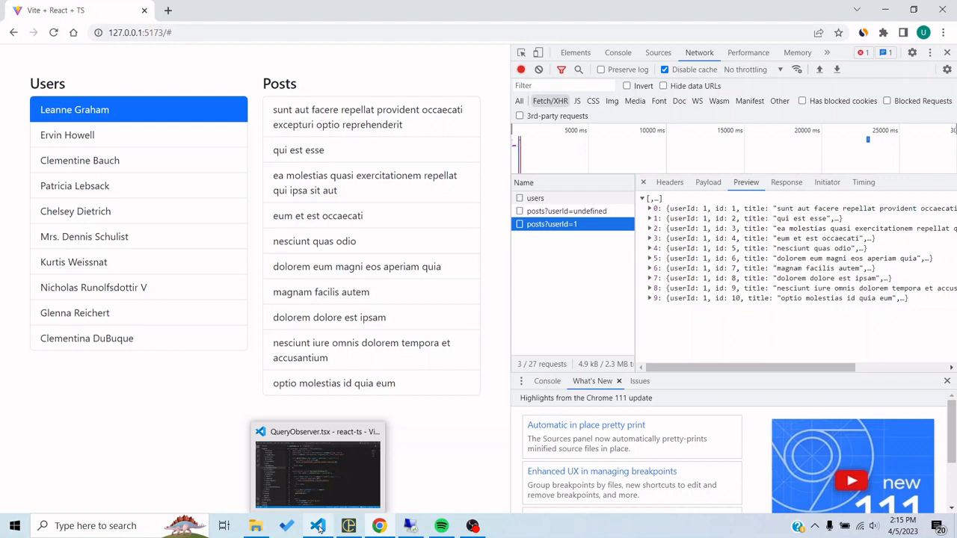
mouse_move(160, 299)
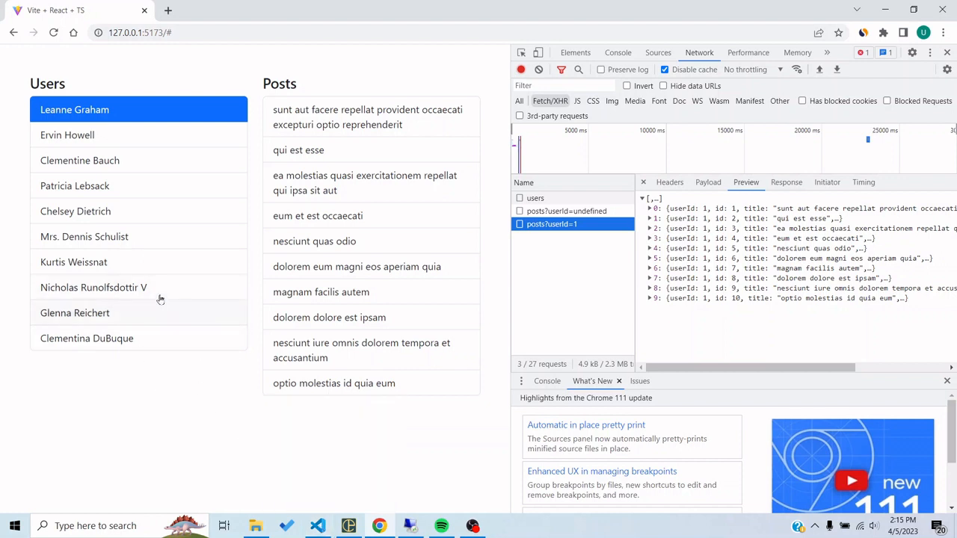
mouse_move(296, 379)
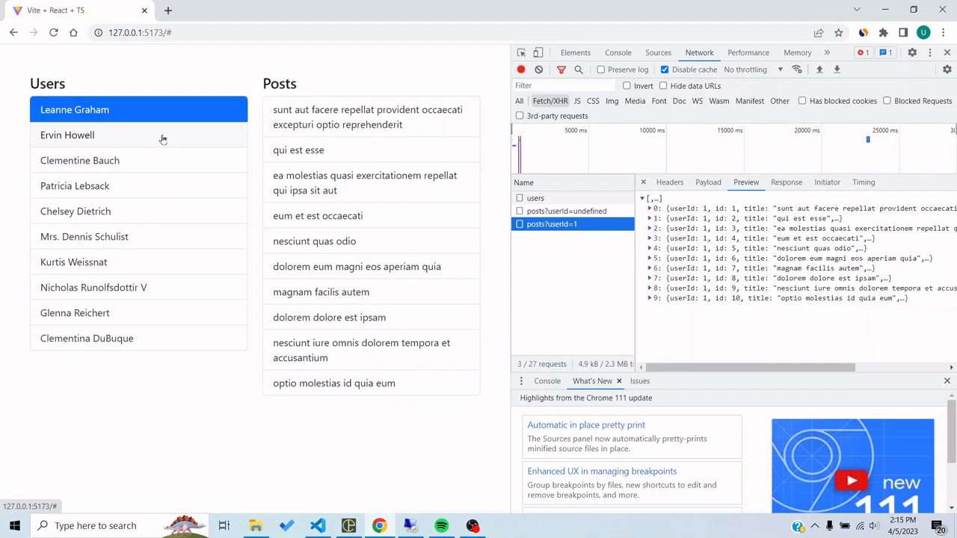
mouse_move(344, 183)
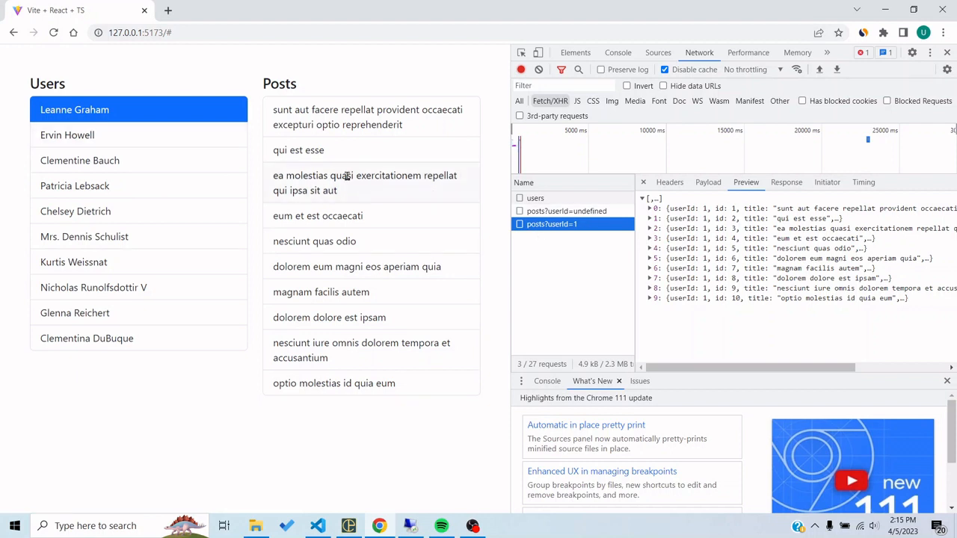
left_click(67, 135)
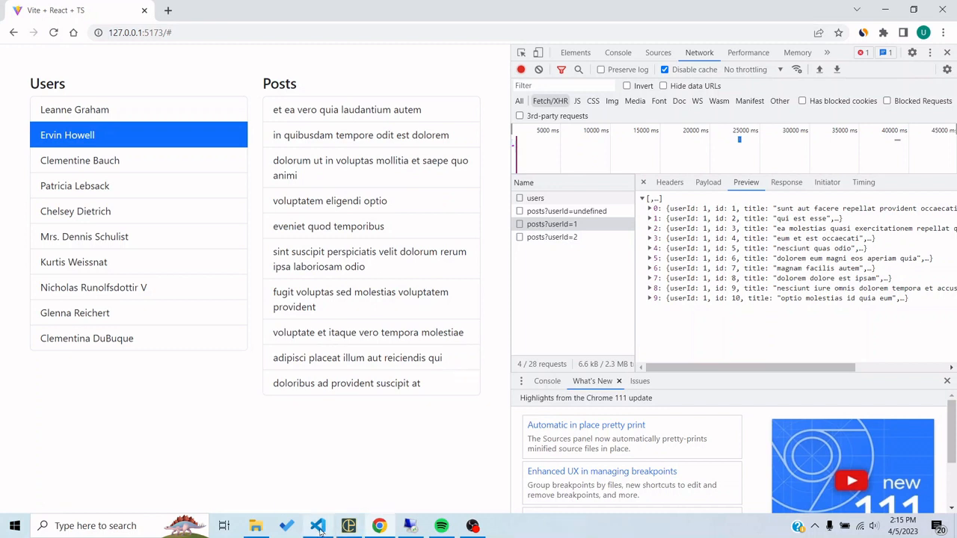
mouse_move(317, 527)
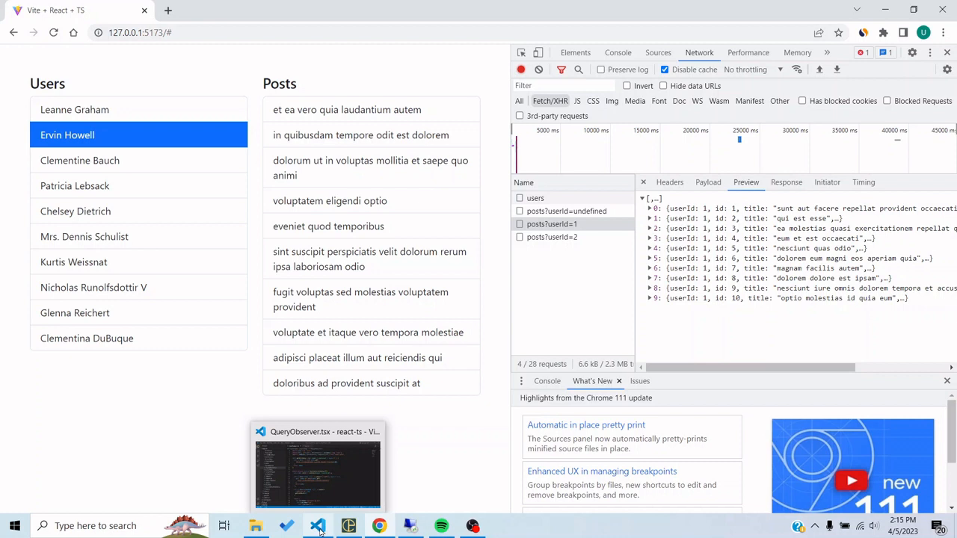
mouse_move(546, 265)
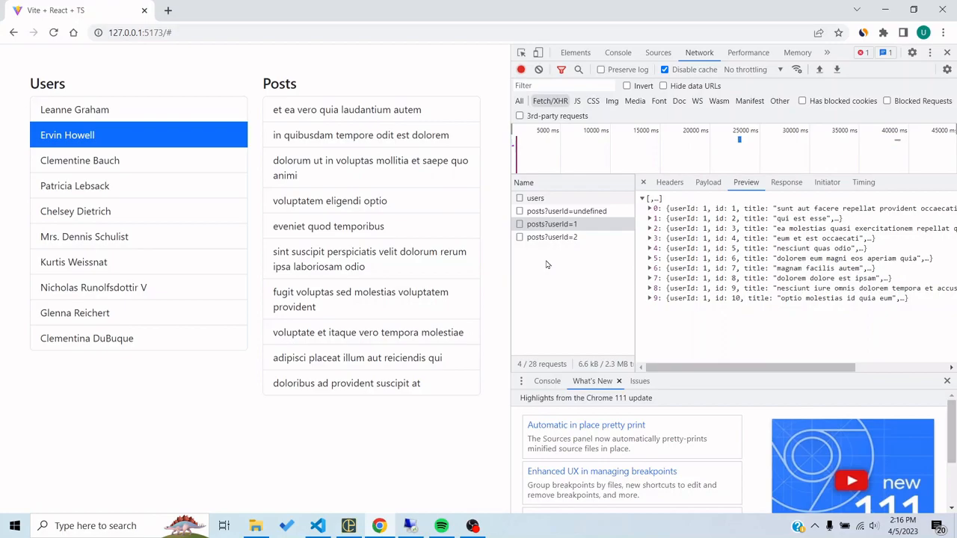
Review the QueryObserver.tsx posts-by-id fetch call and its POSTS_BY_ID query key.
left_click(317, 526)
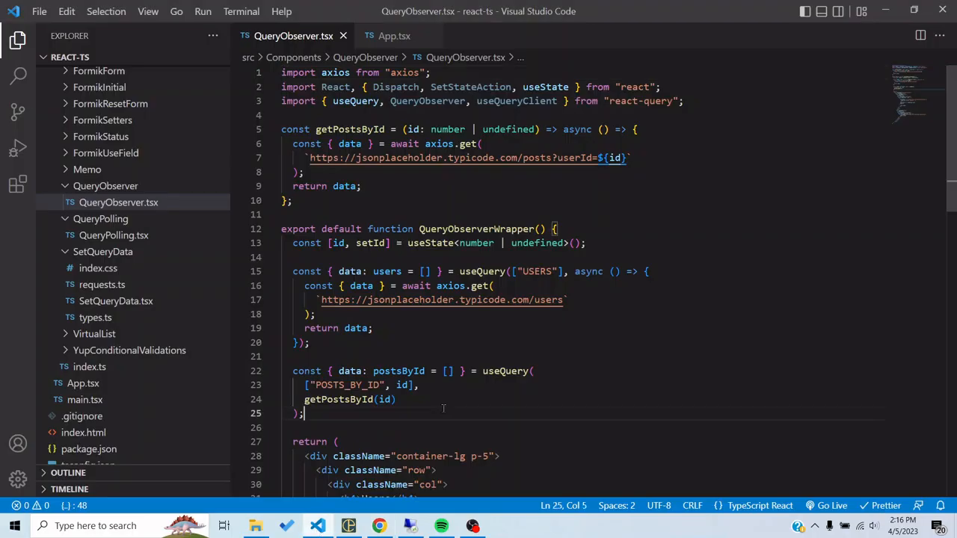
scroll("down", 3)
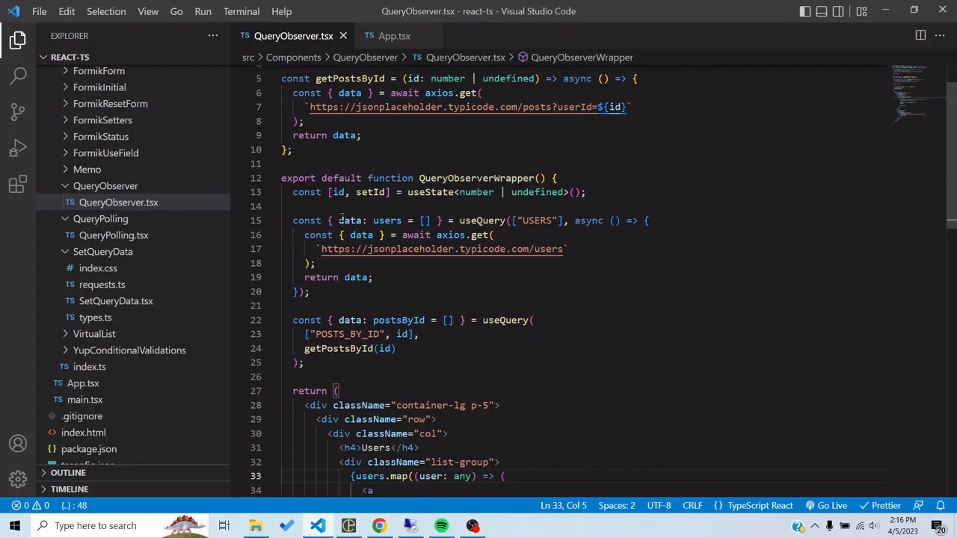
left_click(310, 292)
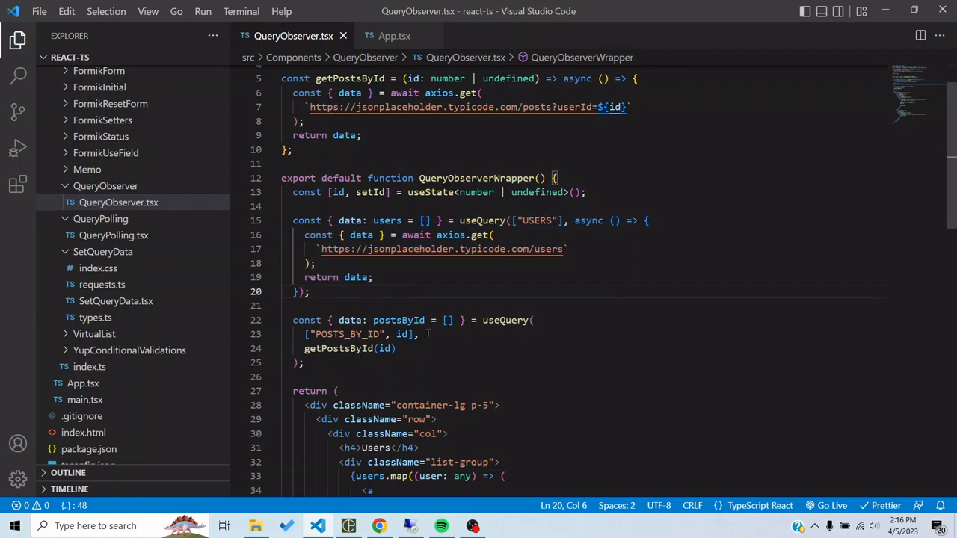
left_click(396, 349)
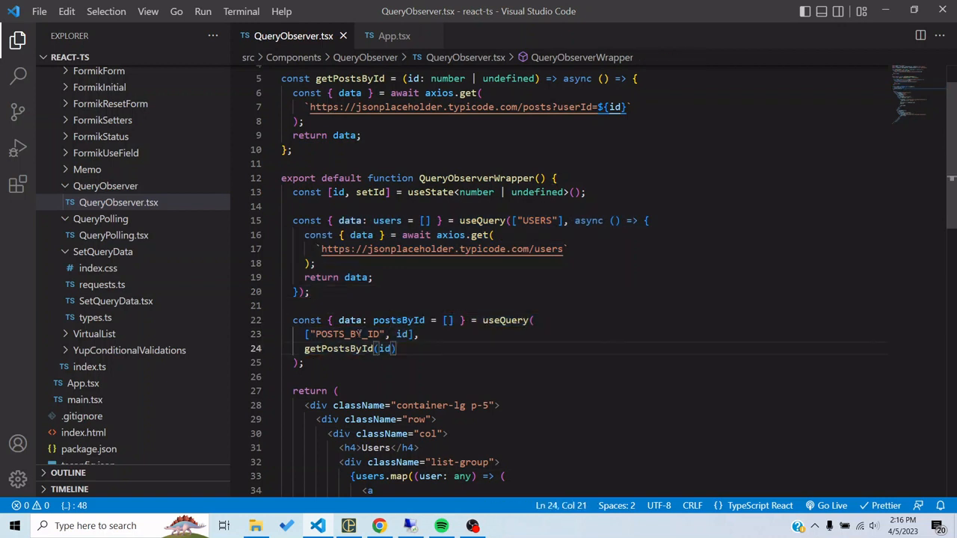
double_click(347, 335)
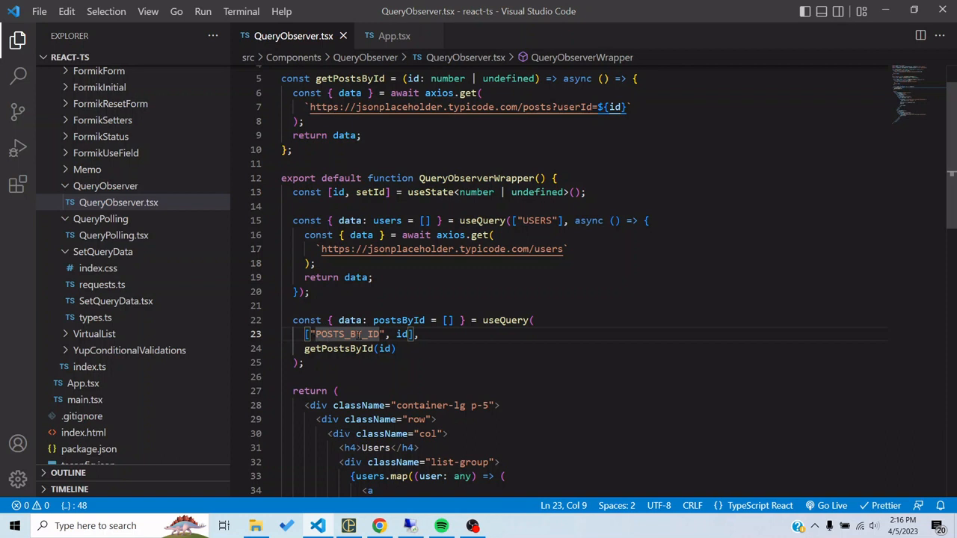
left_click(420, 334)
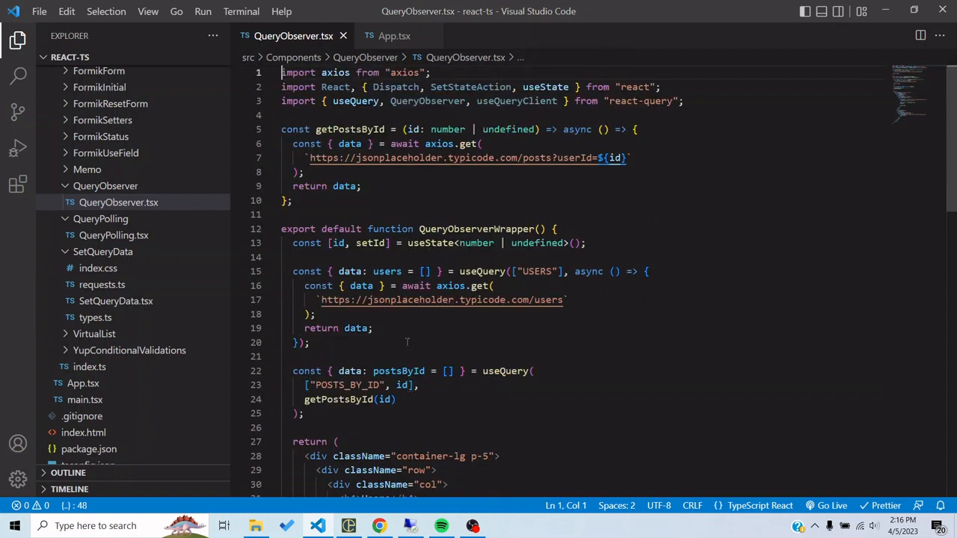
left_click(302, 172)
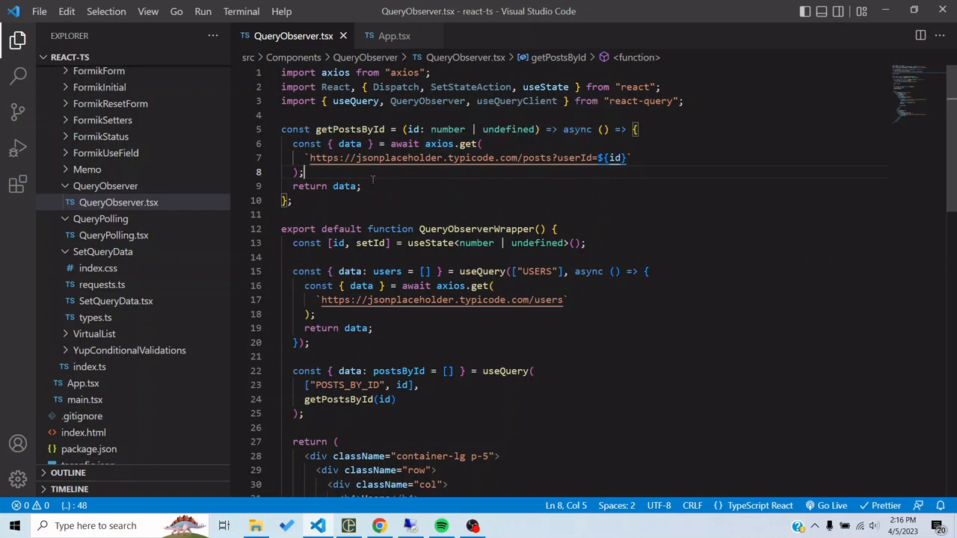
Review the postsById result variable and the list JSX, returning to the top of the file.
left_click(362, 299)
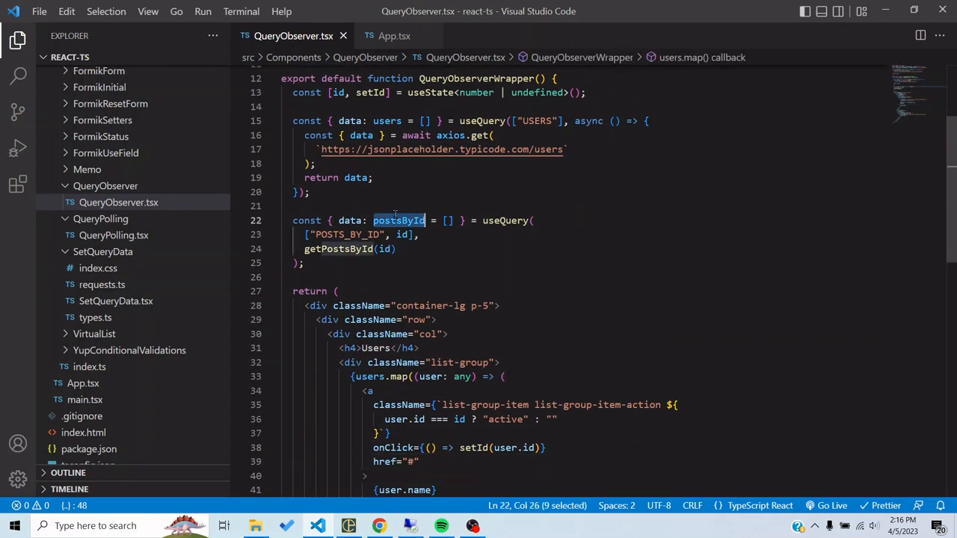
scroll("down", 3)
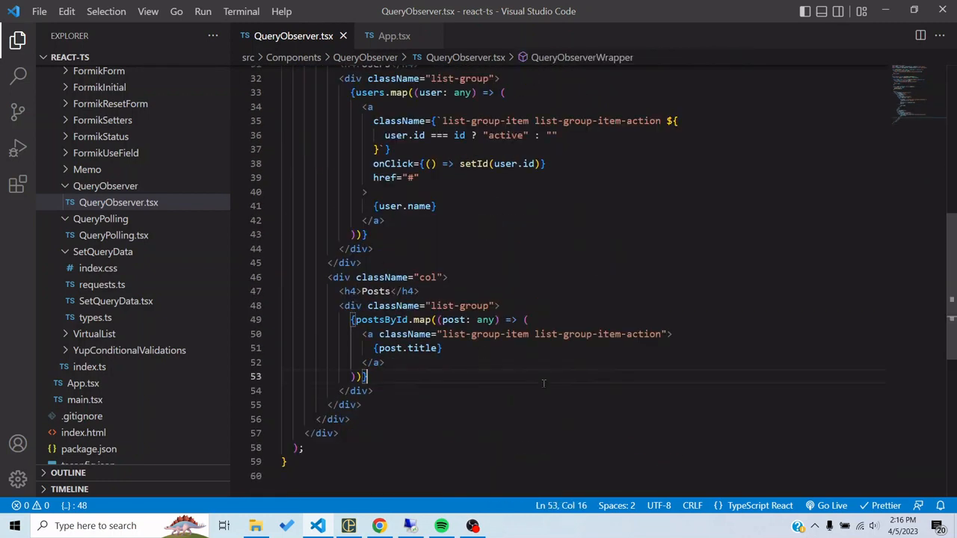
left_click(367, 363)
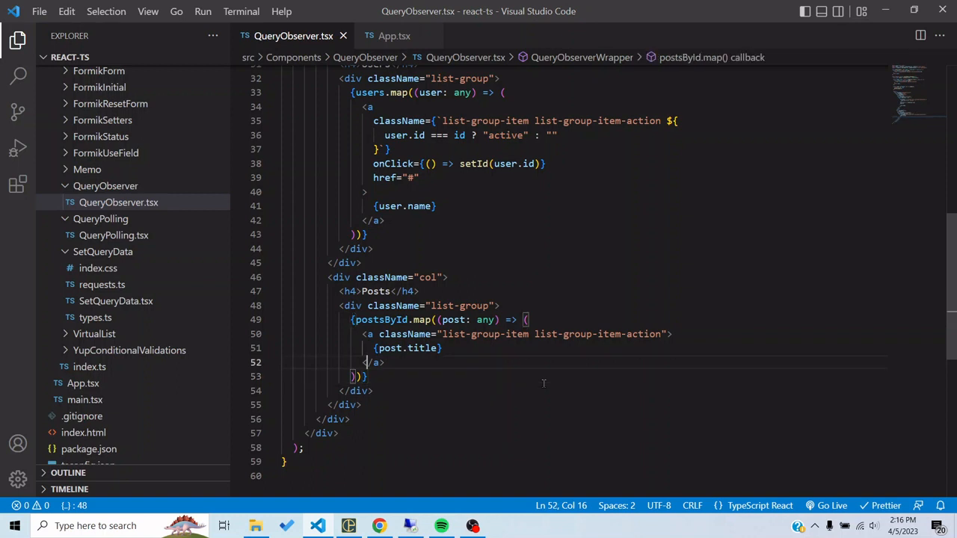
scroll("up", 3)
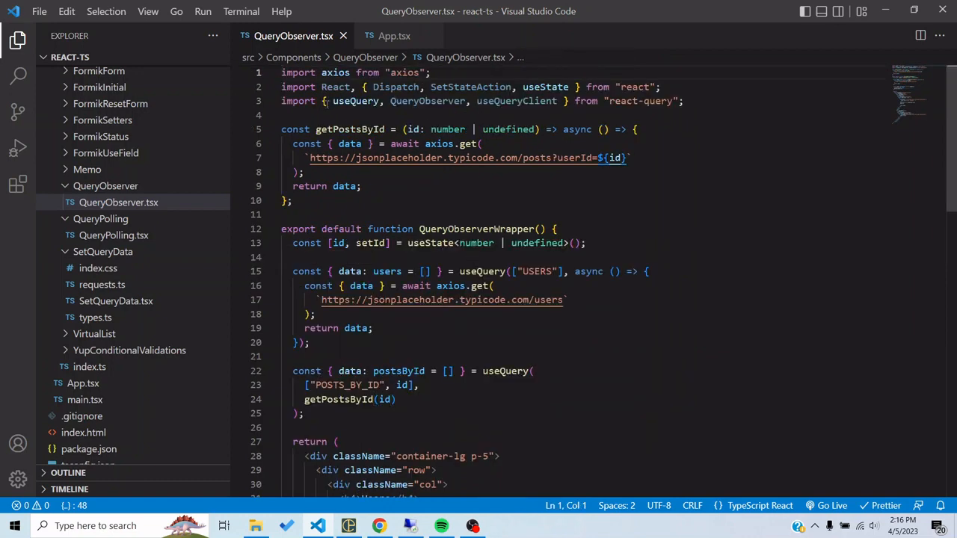
Declare const Listener = ({ id }: { id: number }) => {} below getPostsById.
key("enter")
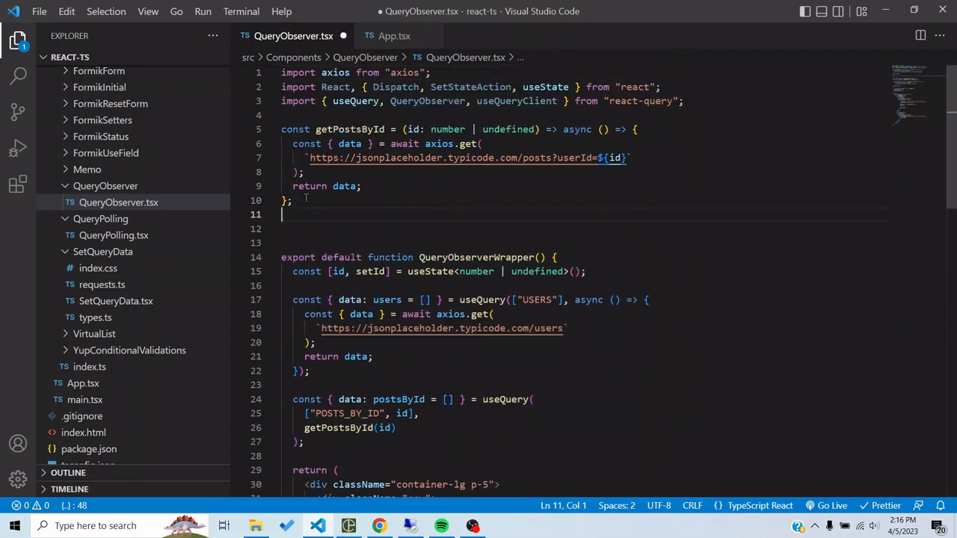
type("const Listener = () =>")
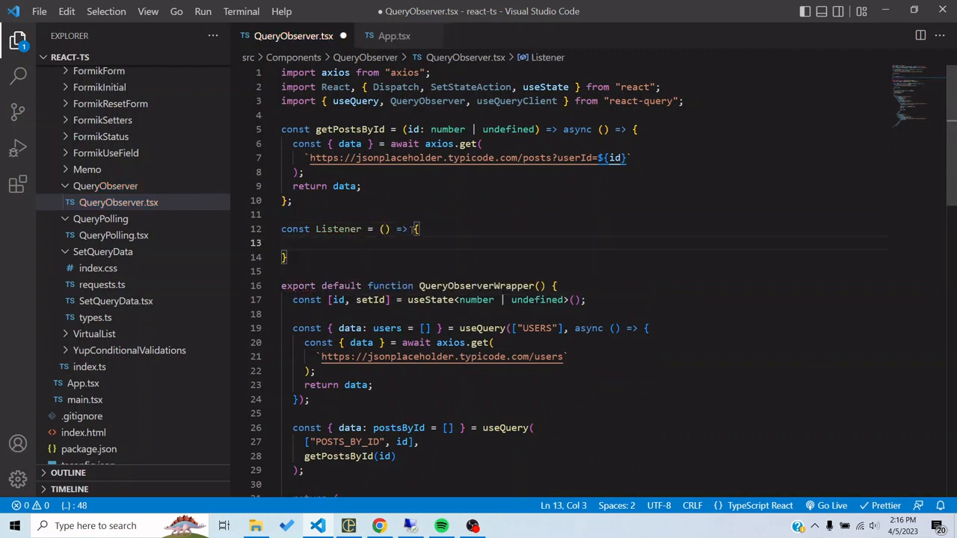
type("{id} :")
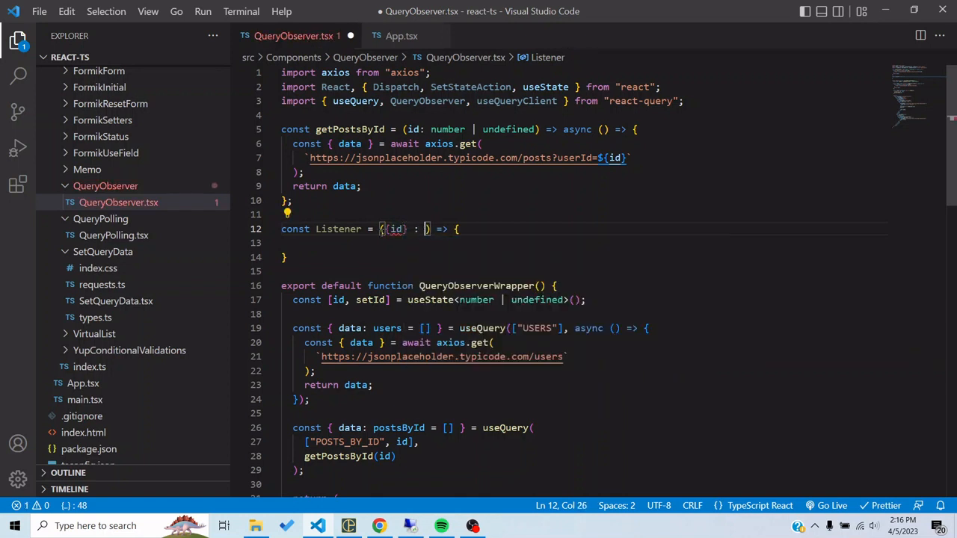
type("id:number")
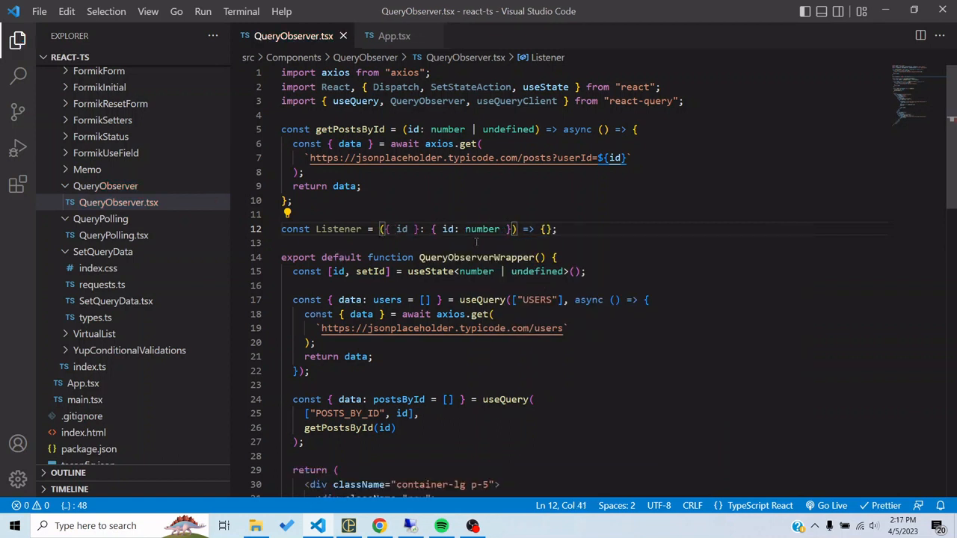
key("Enter")
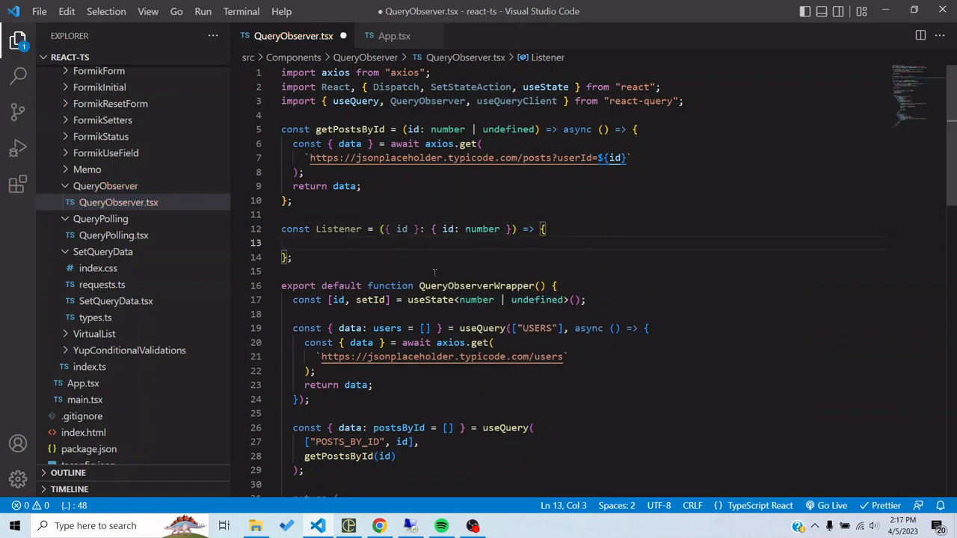
Add const queryClient = useQueryClient(); inside the Listener body.
left_click(451, 398)
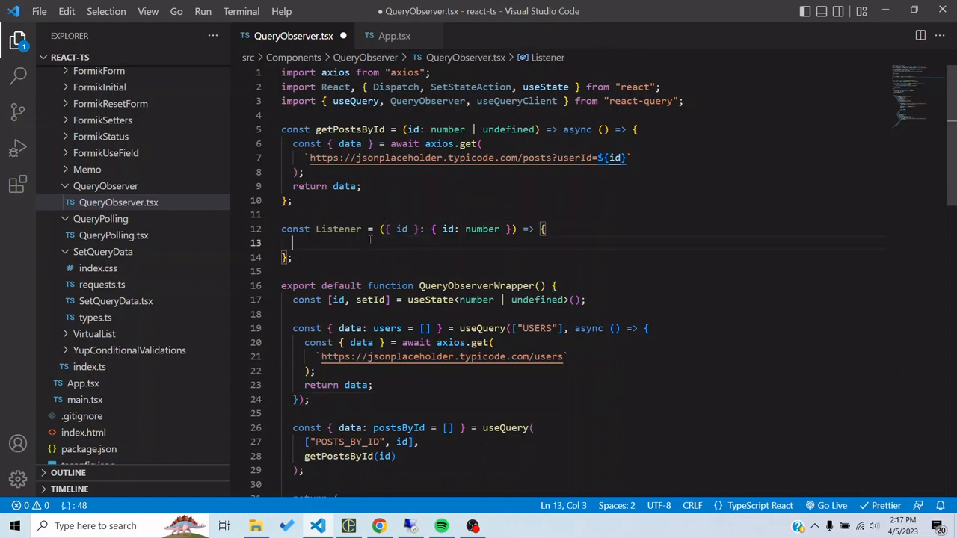
type("const")
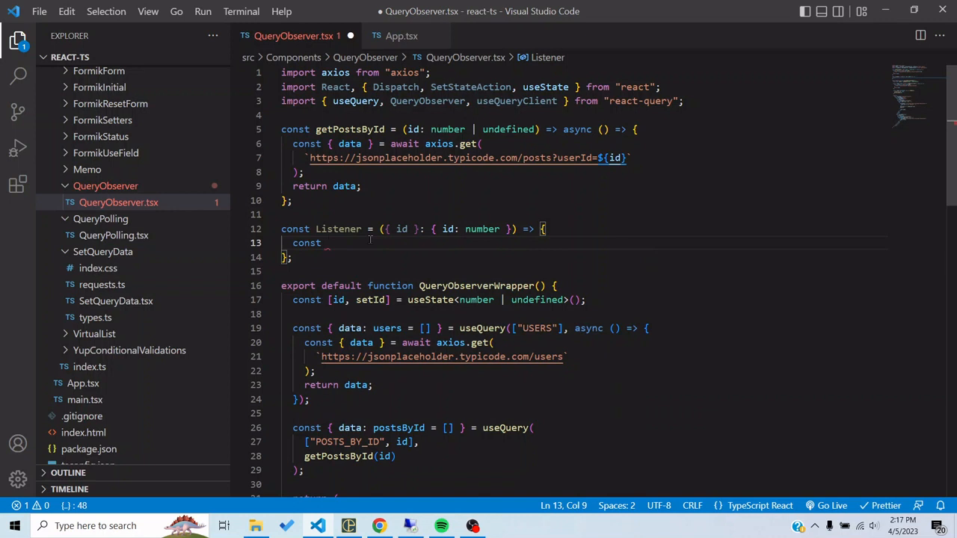
type("queryClient")
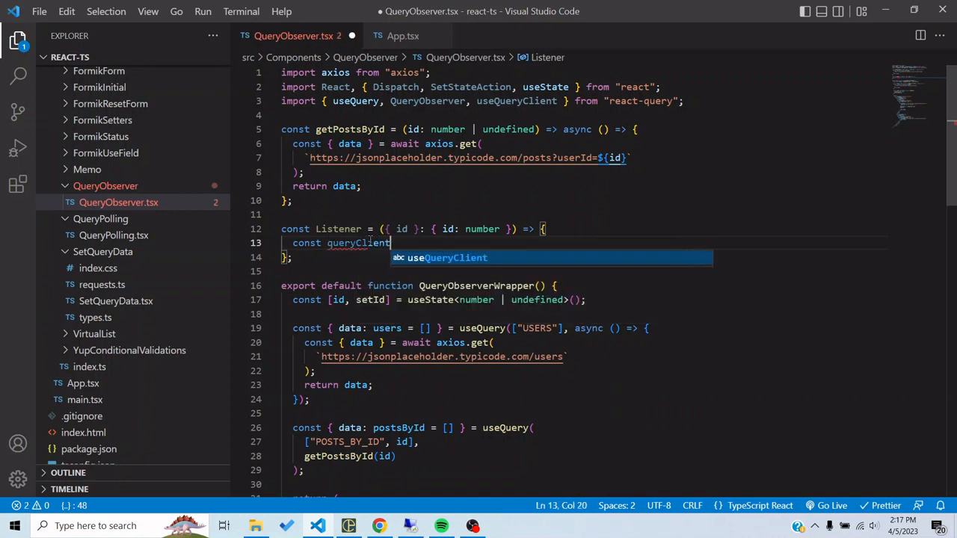
type("= useQueryClient(")
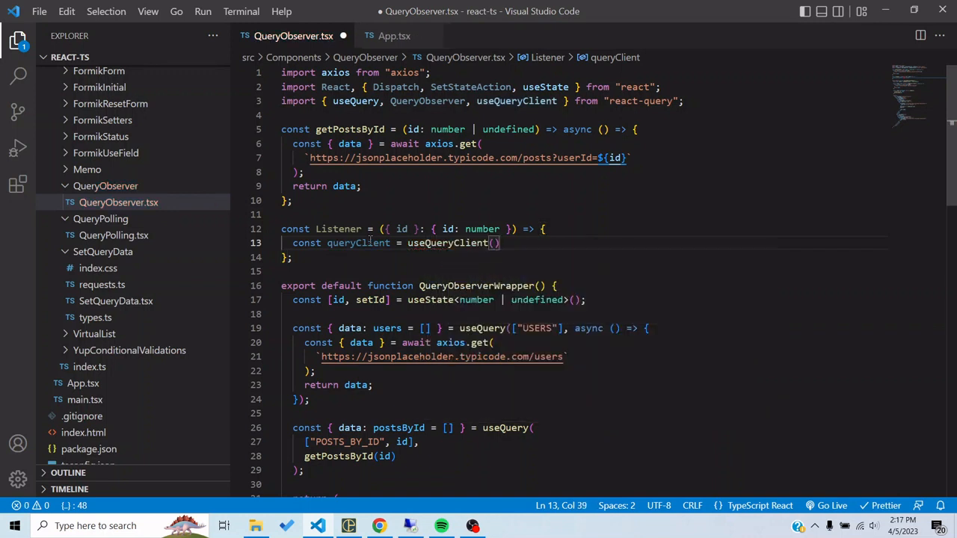
Construct new QueryObserver(queryClient, { queryKey: ["POSTS_BY_ID", id] }) in Listener.
type("const observer = new QueryObserver(")
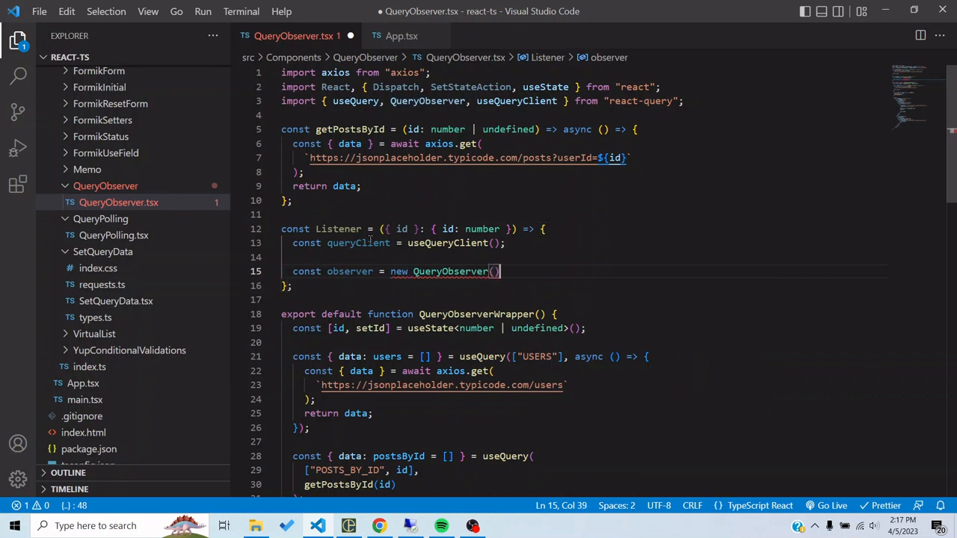
type("queryClient")
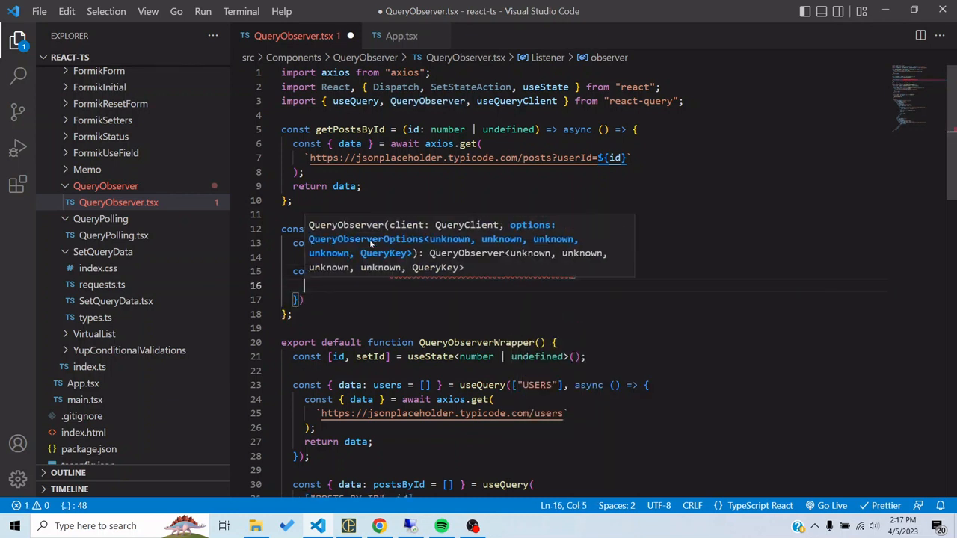
type("queryKey")
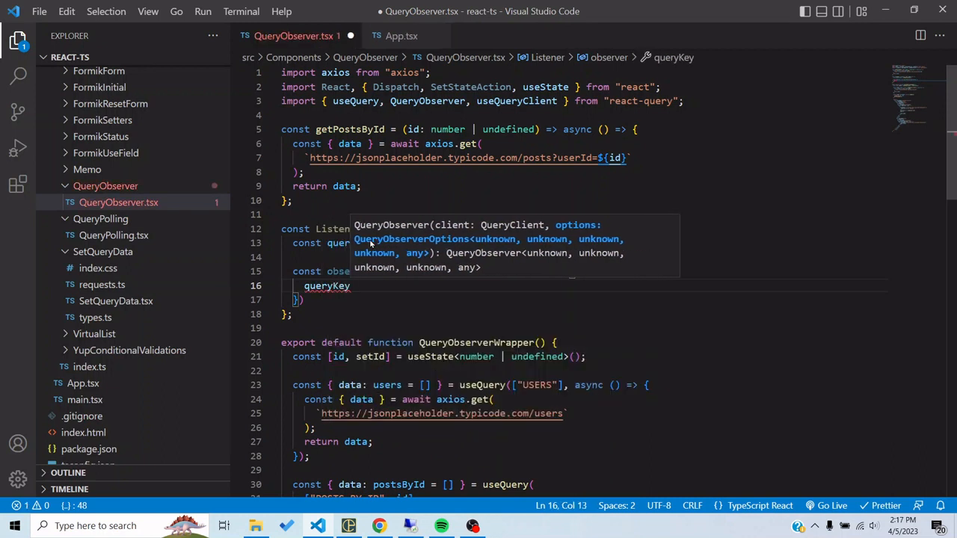
type(":")
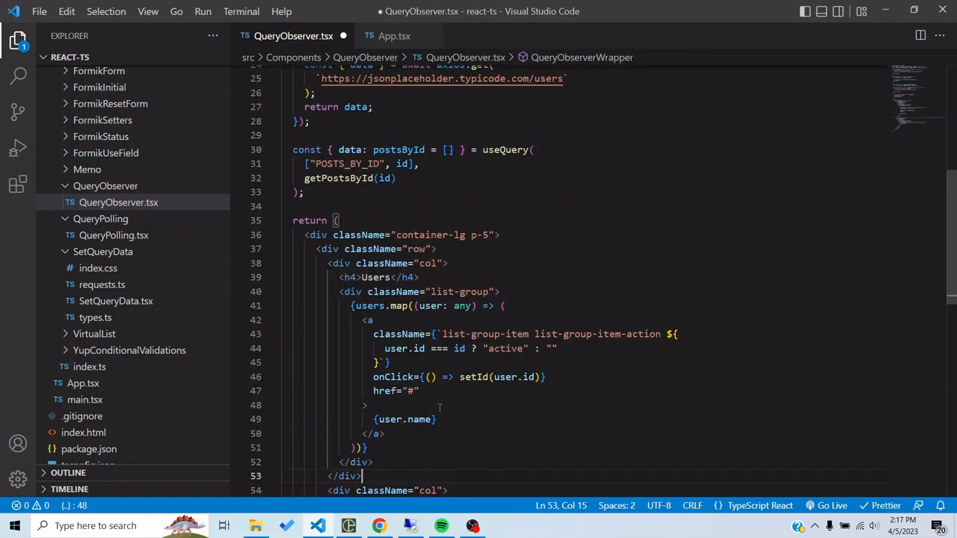
double_click(350, 163)
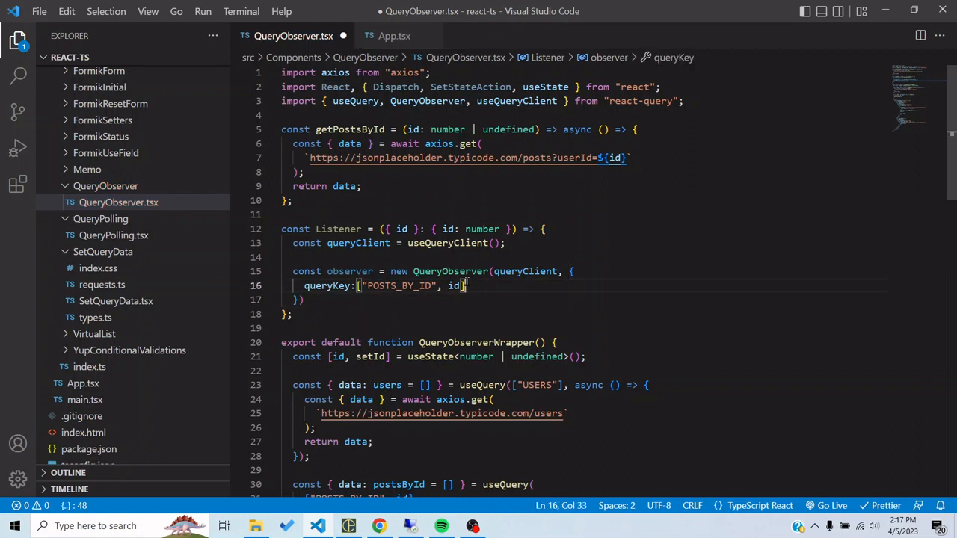
Add queryFn: getPostsById(id) to the observer options, matching the existing posts query.
type("queryFn")
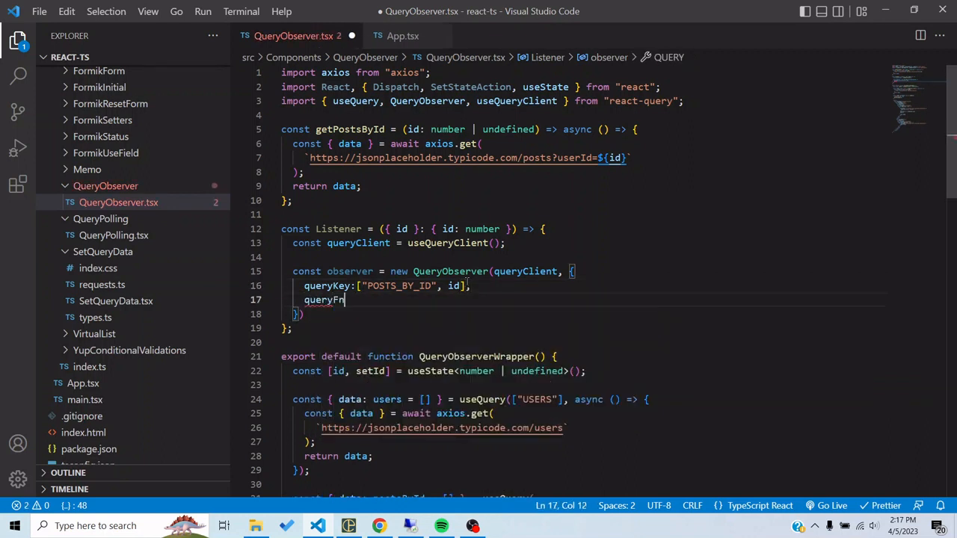
type("n:")
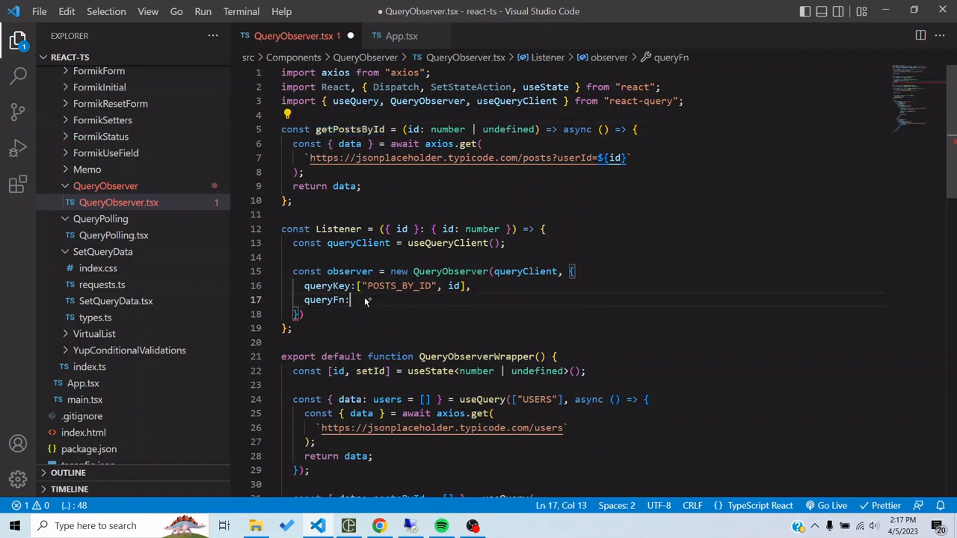
type("getPostsById(id),")
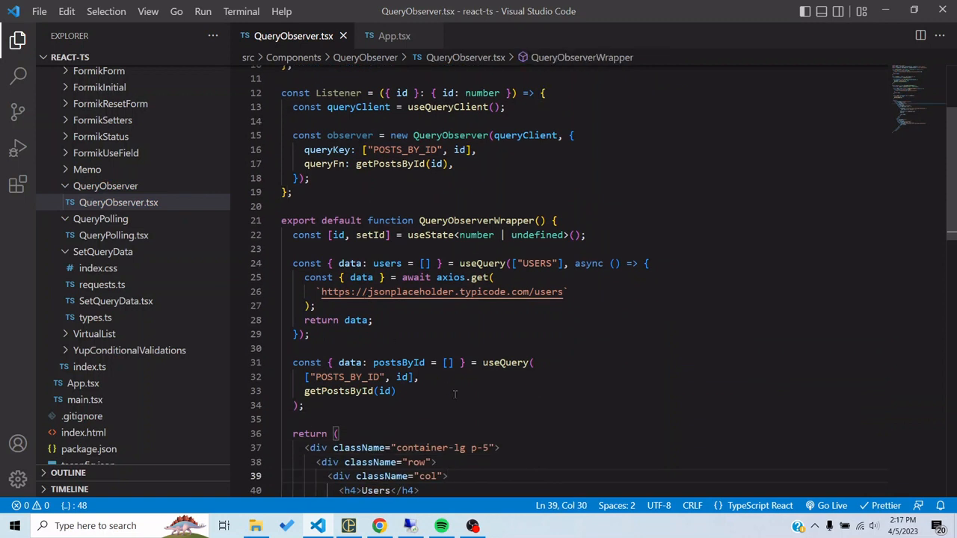
double_click(350, 390)
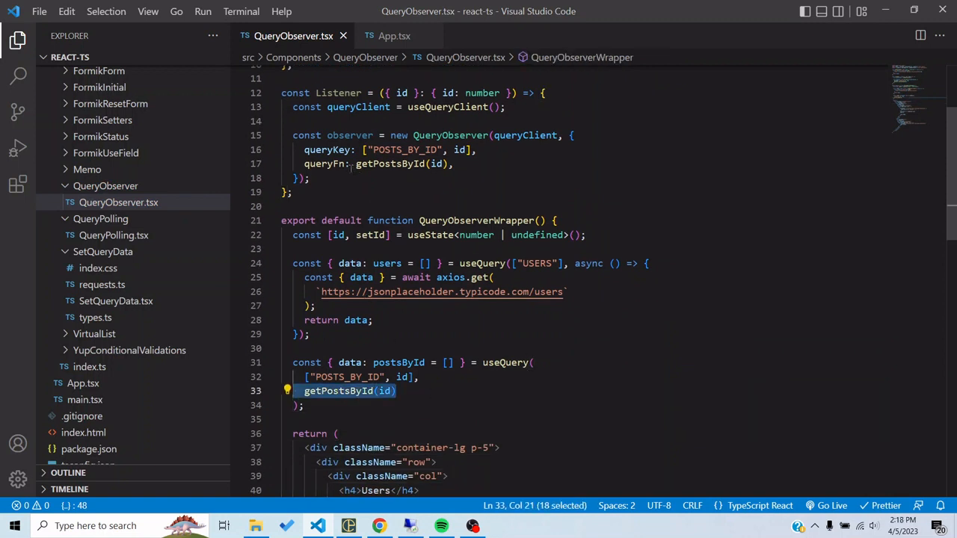
double_click(350, 134)
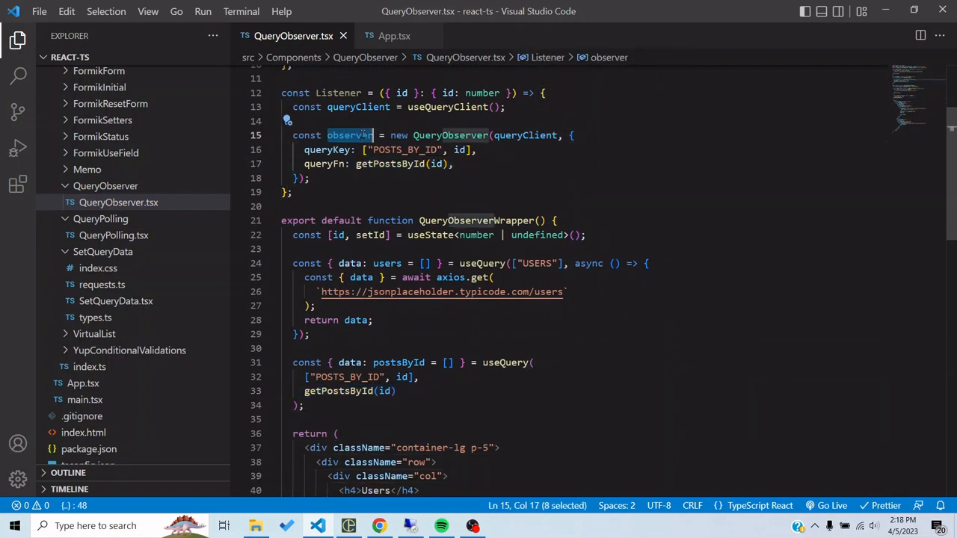
Write observer.subscribe((data) => { console.log("data", data); }) below the observer.
type("observer")
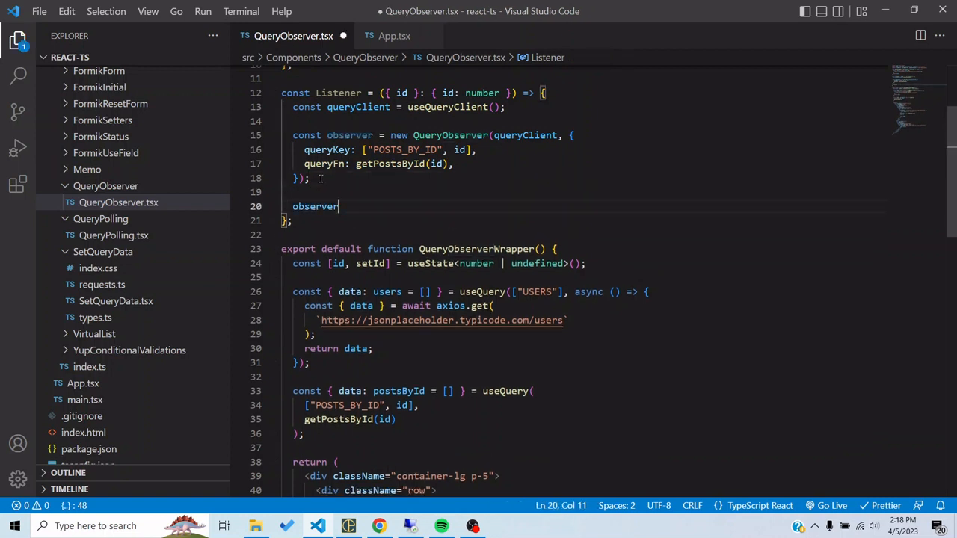
type(".subscribe")
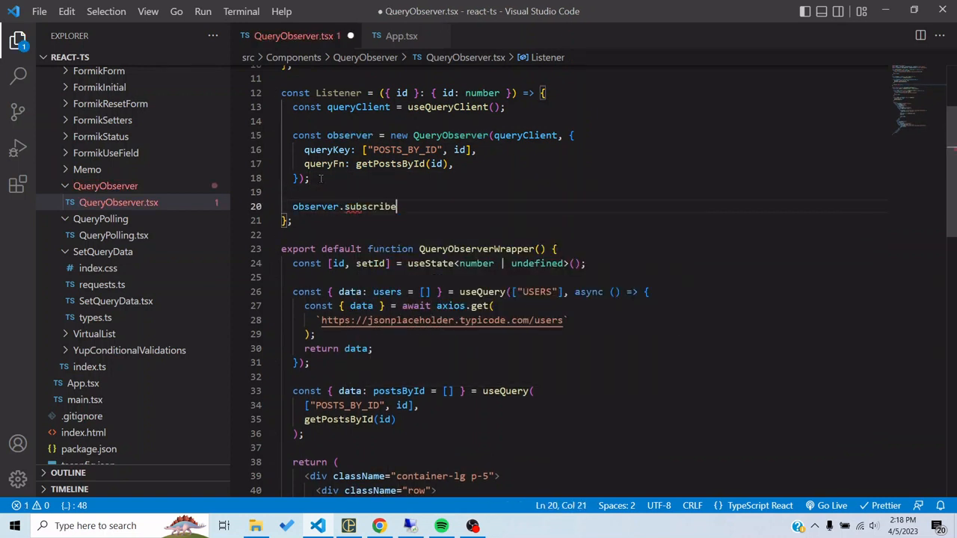
type("()=>{})")
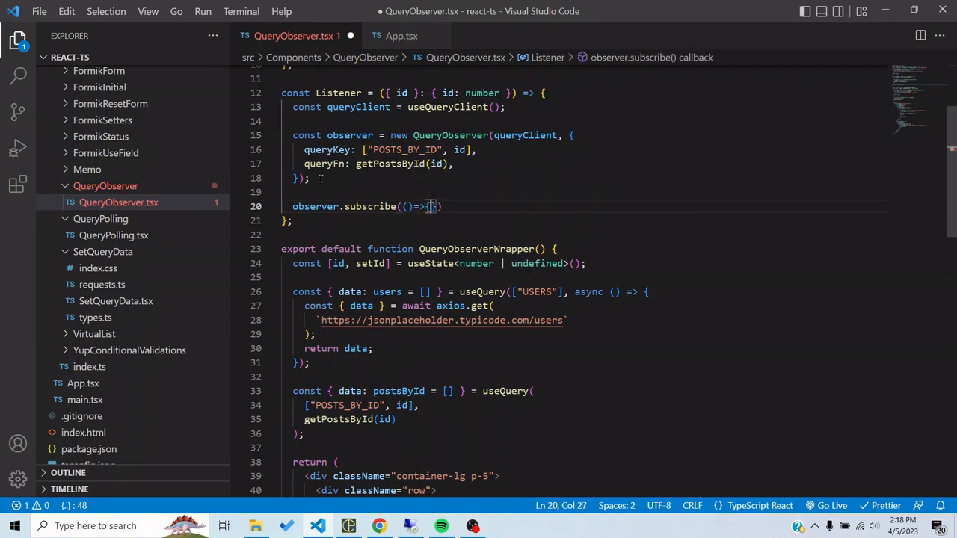
key("Enter")
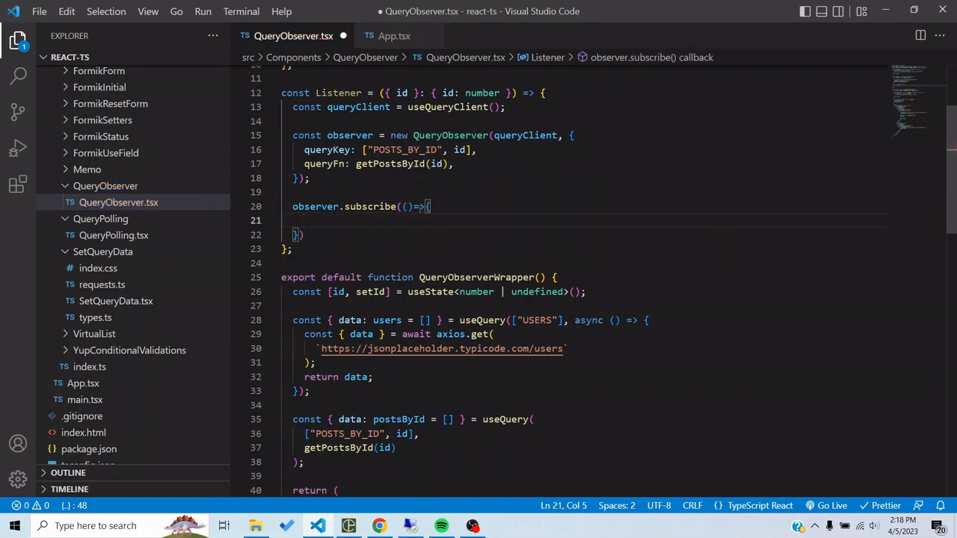
type("{data}")
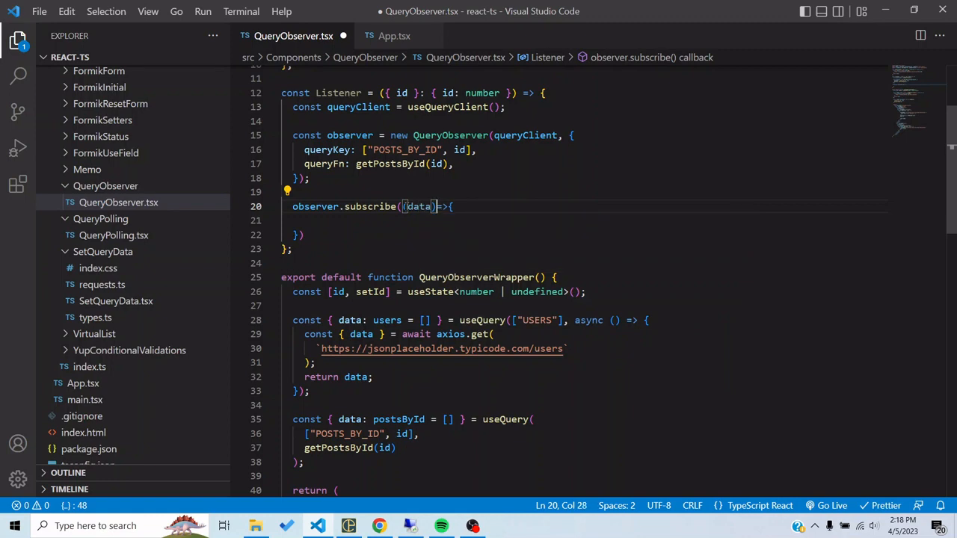
type("console.log('')")
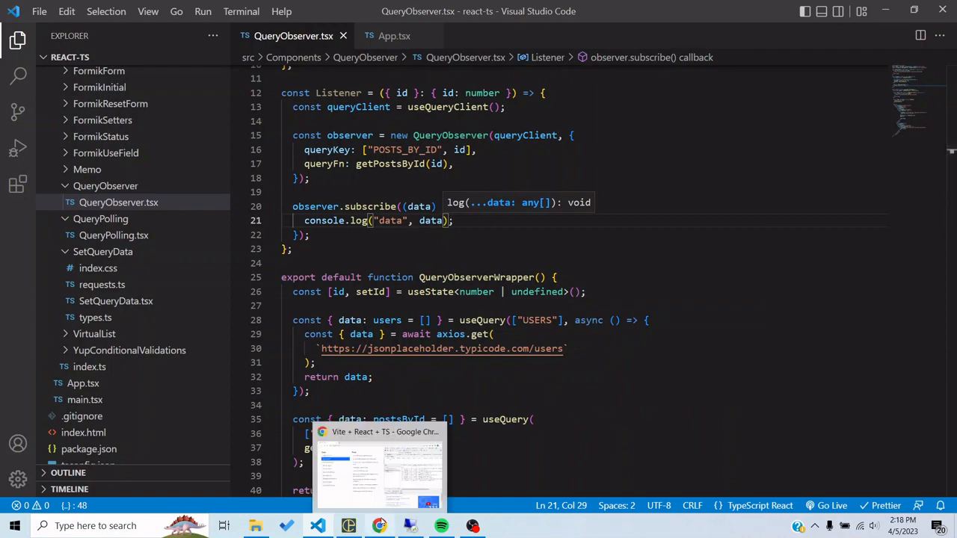
left_click(380, 466)
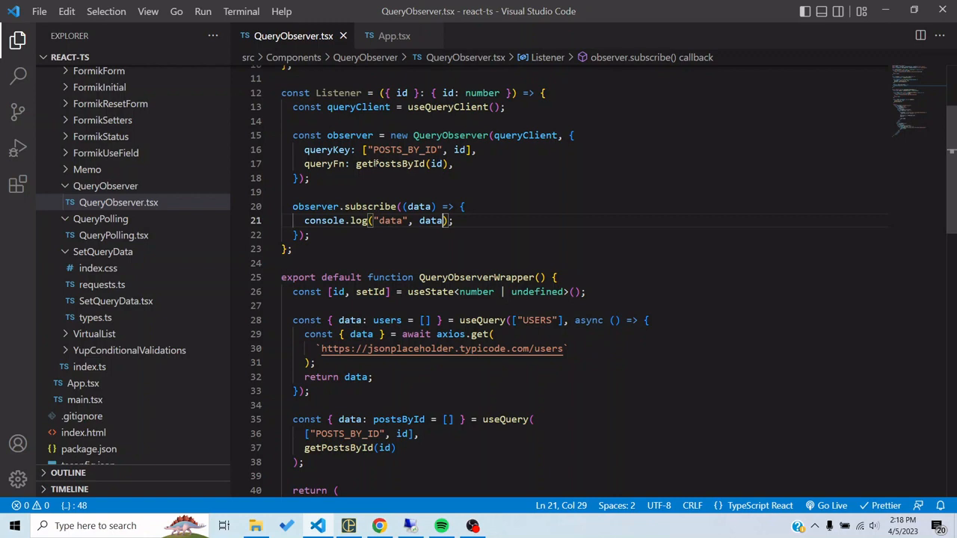
scroll("down", 3)
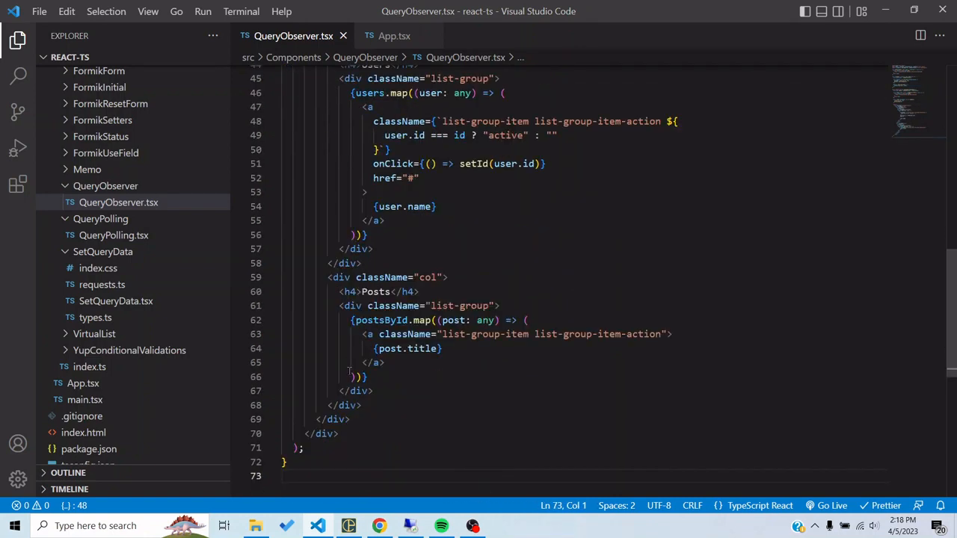
Render <Listener id={id} /> inside the wrapper markup.
type("<Listener/")
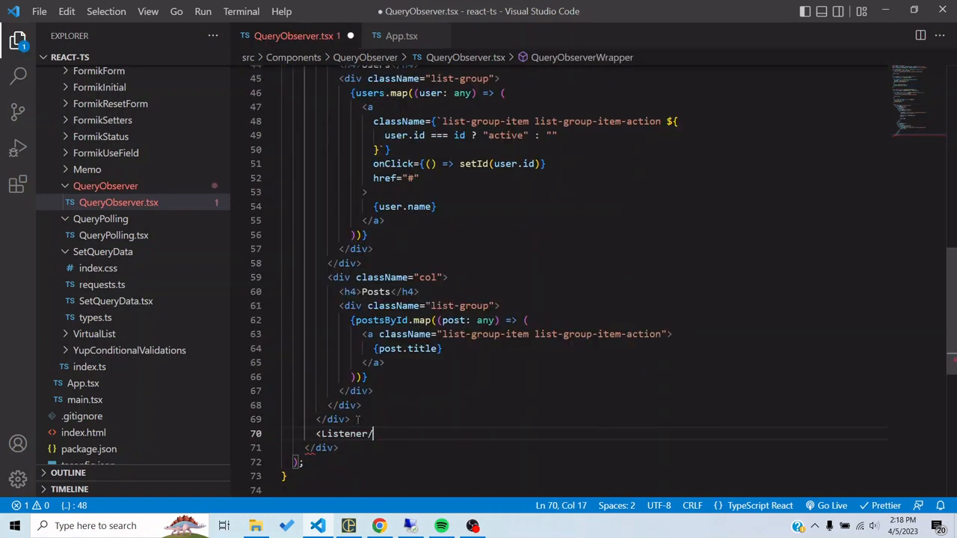
type("id={}")
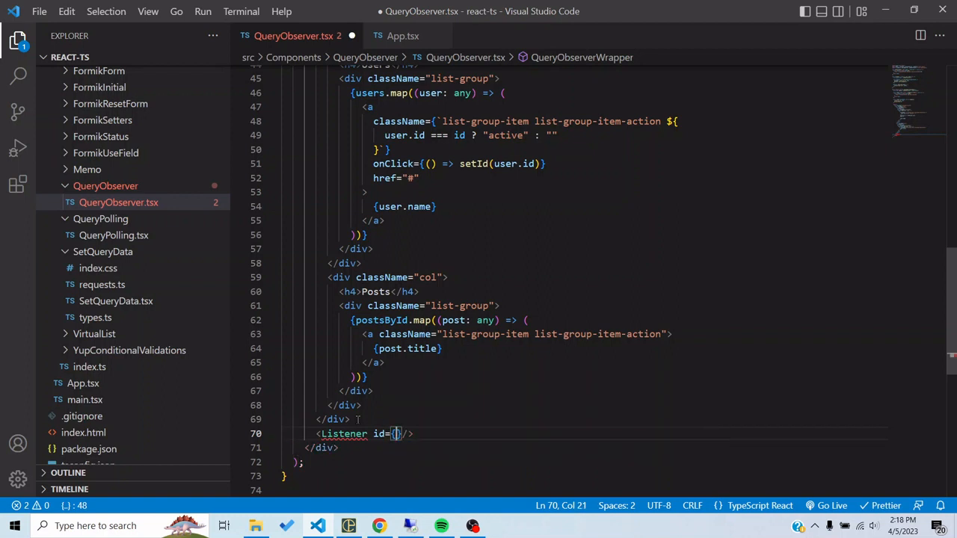
type("id")
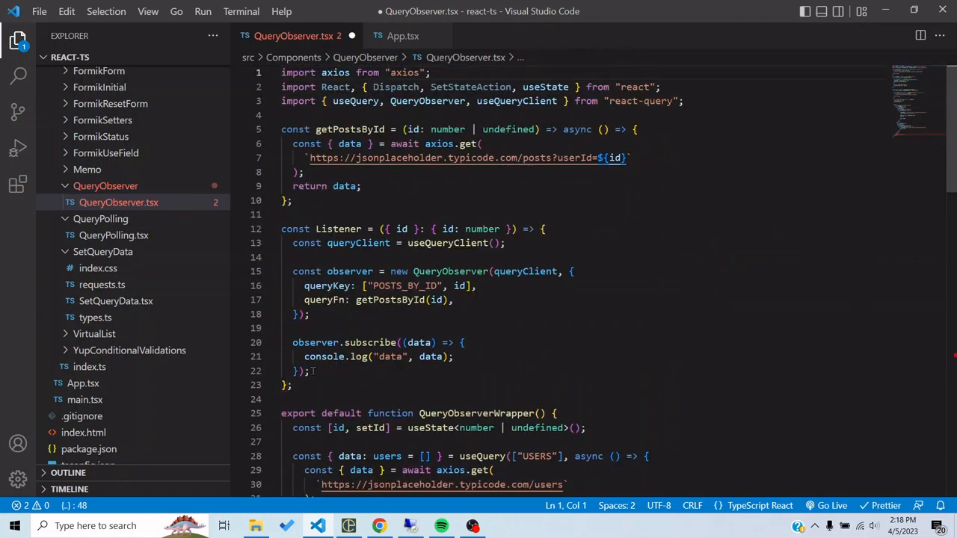
Have Listener return null and accept id as number | undefined, then bring up the browser.
type("return null;")
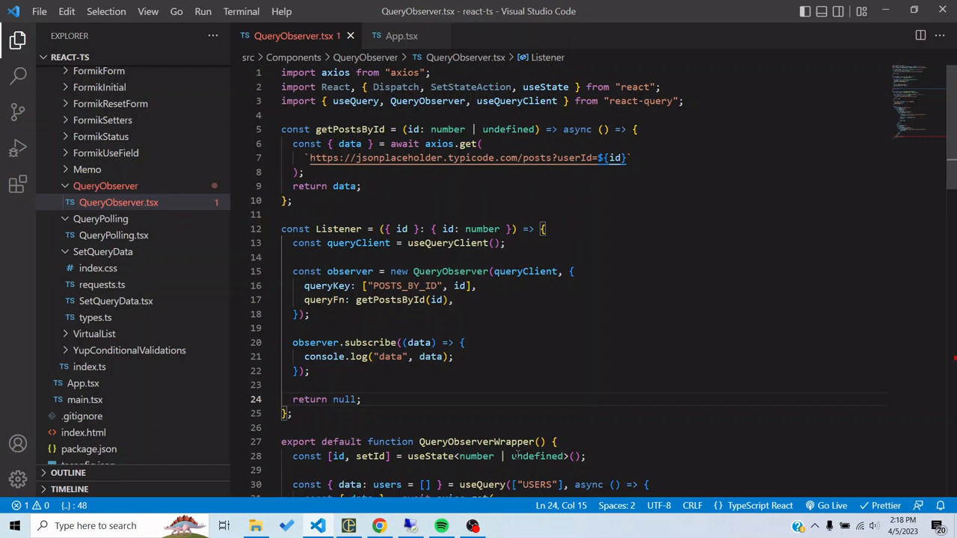
scroll("down", 3)
type("| undefined ")
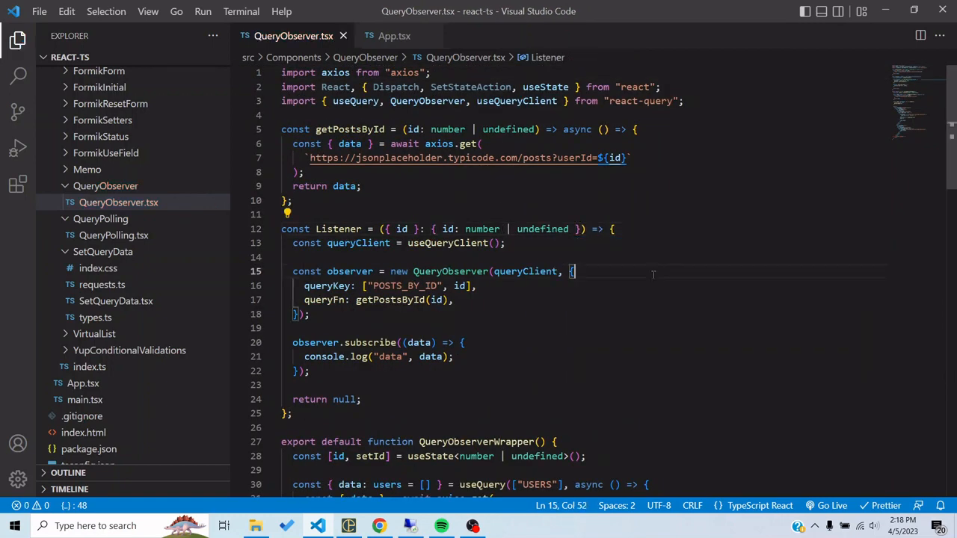
scroll("down", 3)
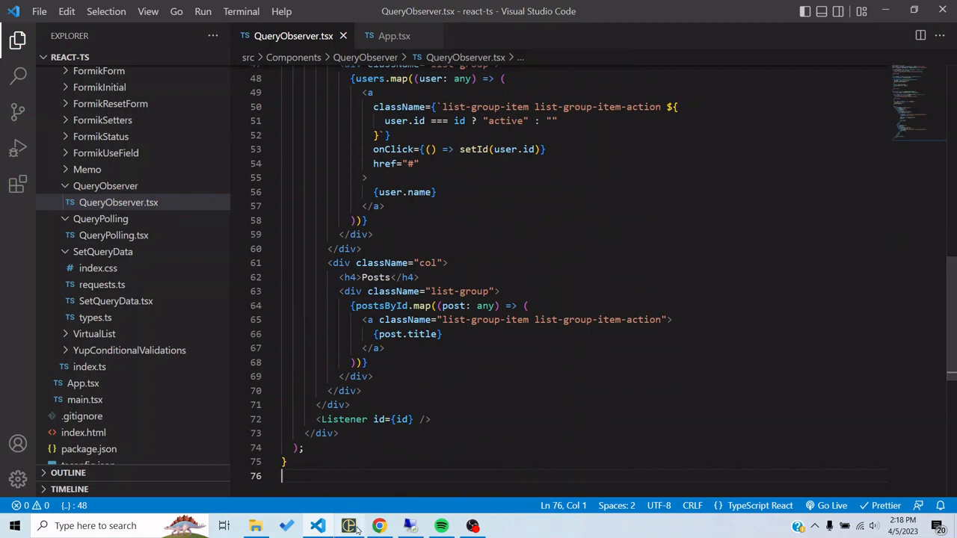
left_click(380, 527)
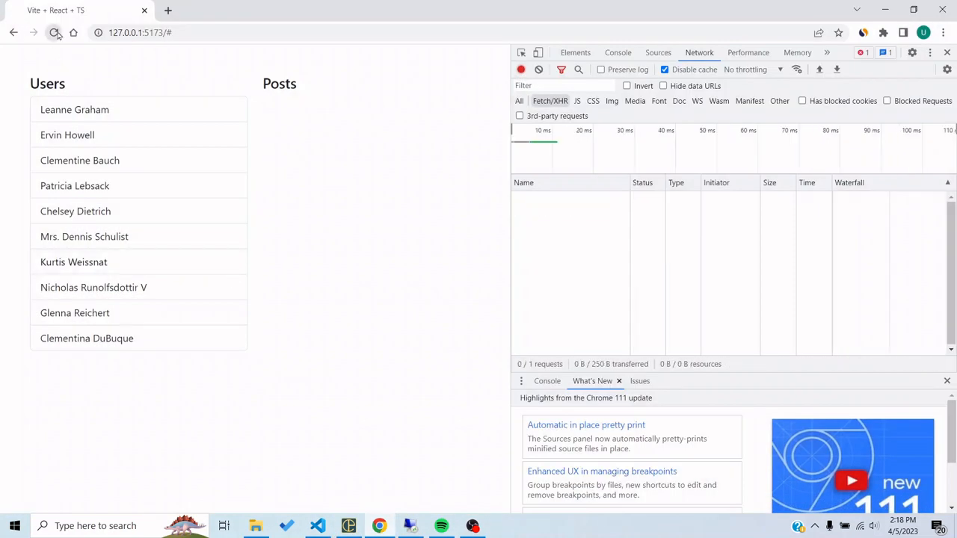
Reload the app, clear the console and choose Leanne Graham so the query data logs.
left_click(617, 53)
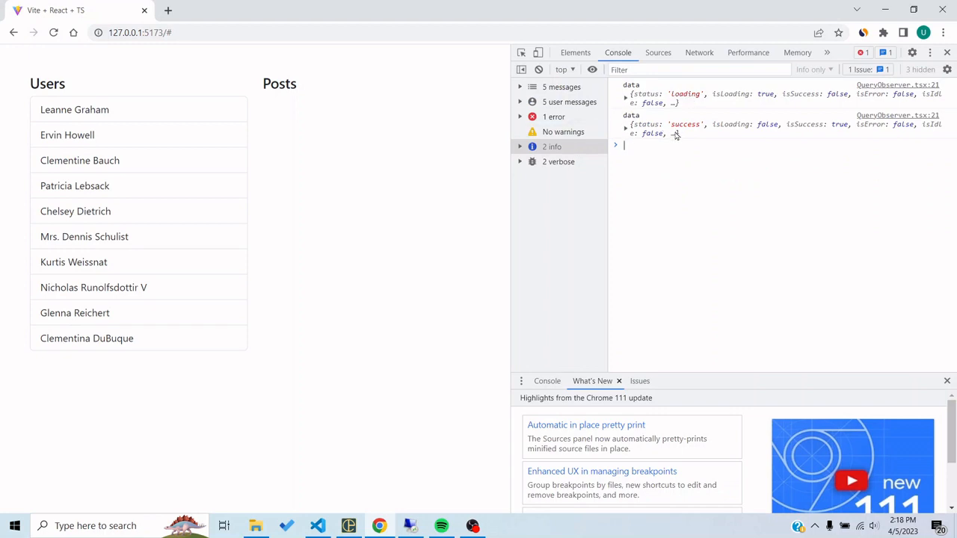
left_click(538, 69)
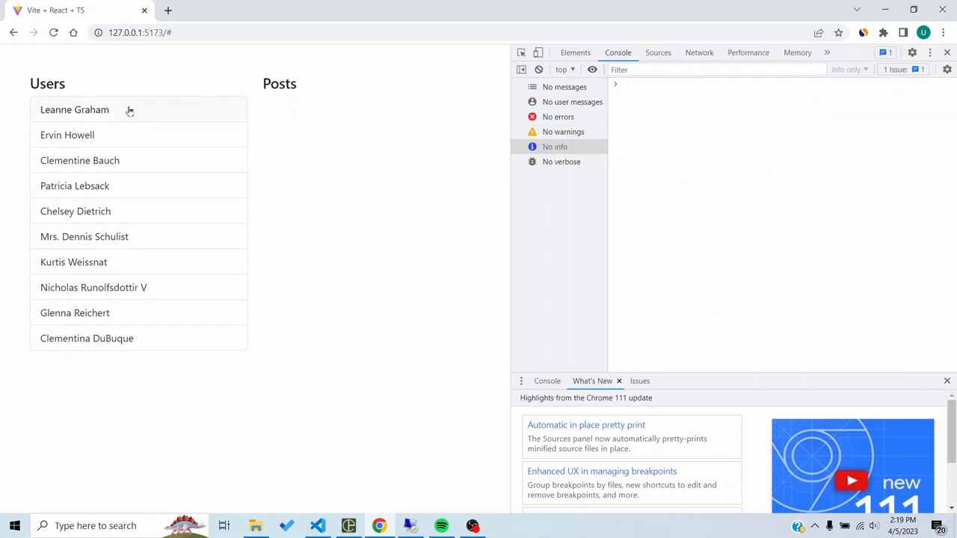
left_click(75, 109)
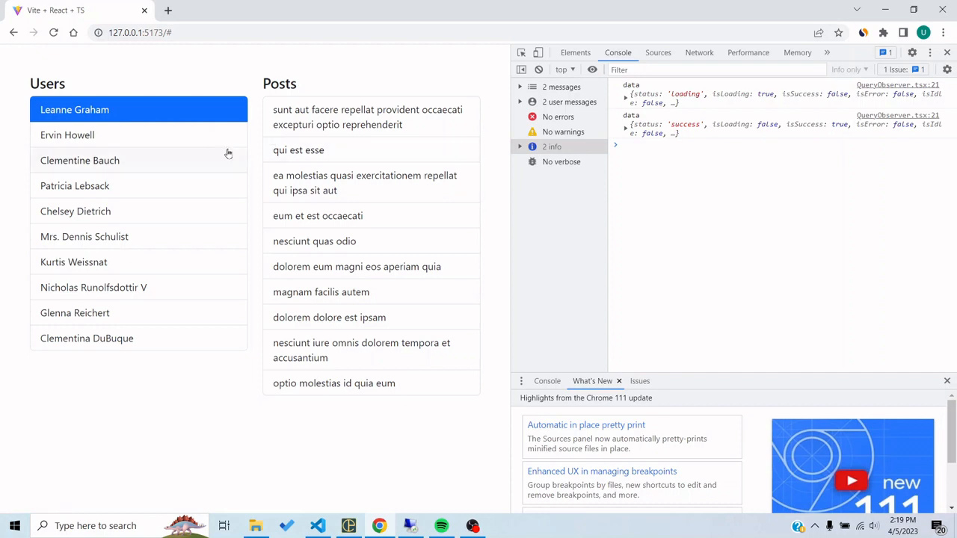
mouse_move(93, 111)
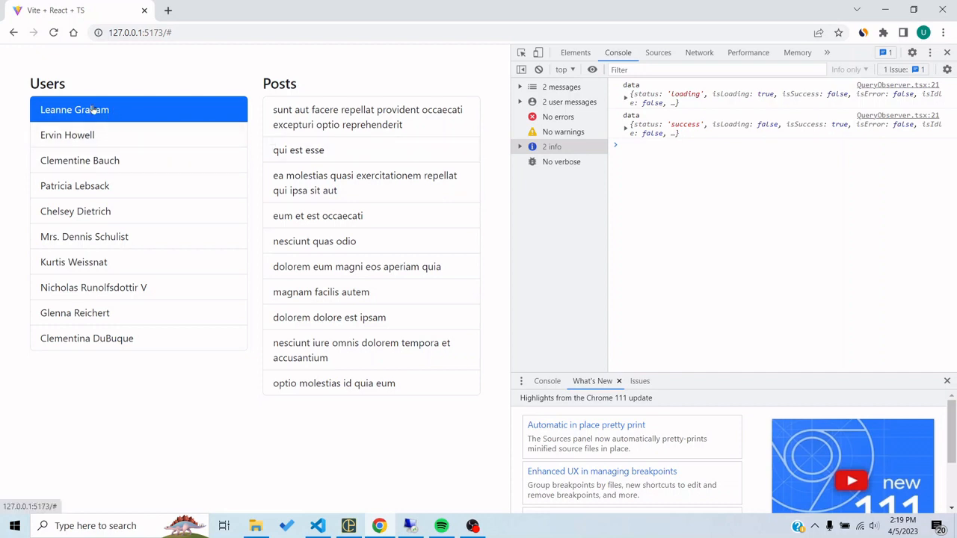
Check the Network log for the posts?userId=1 request, switching between editor and browser.
left_click(317, 527)
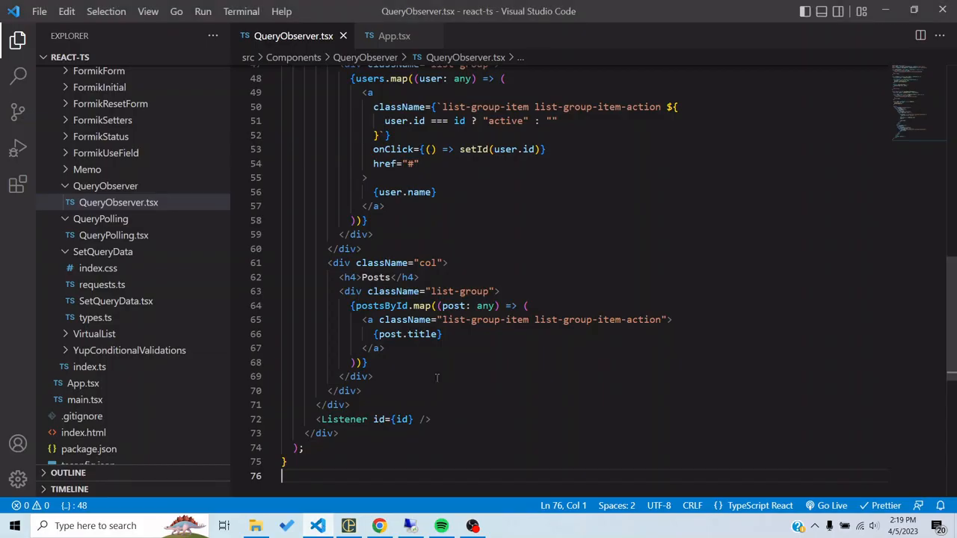
left_click(380, 527)
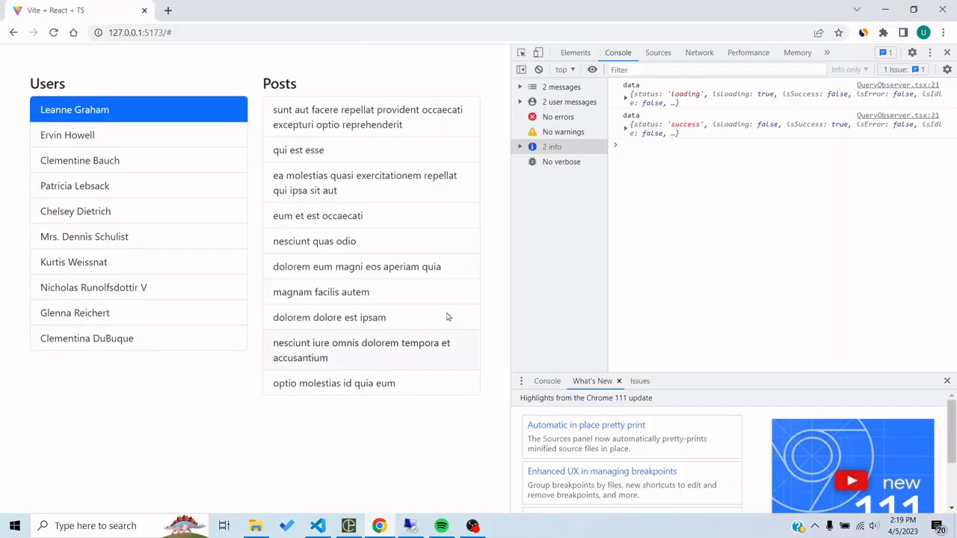
left_click(700, 52)
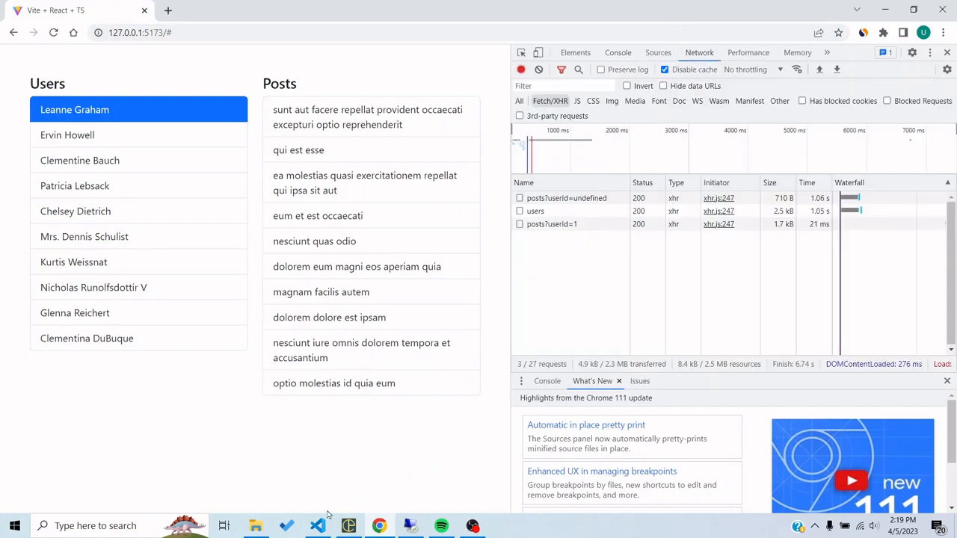
left_click(317, 526)
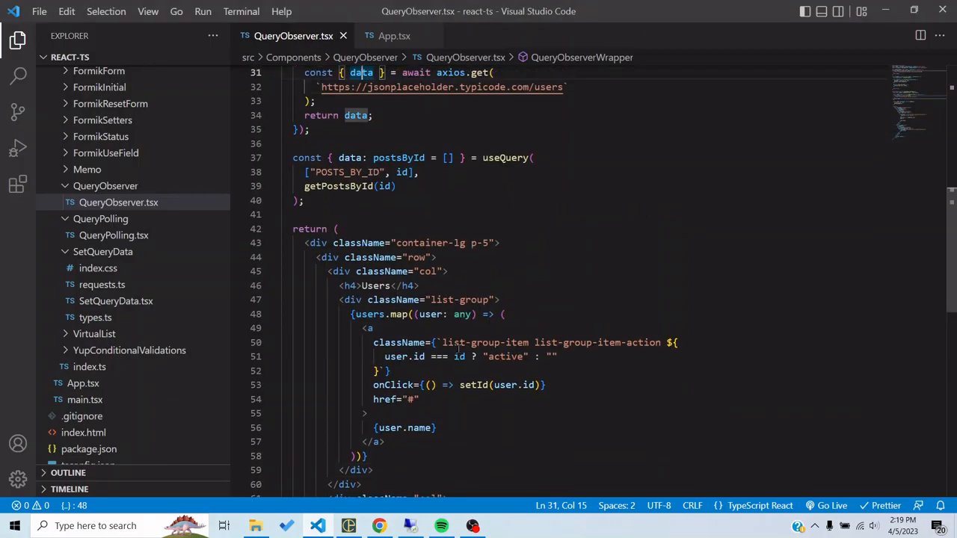
scroll("up", 3)
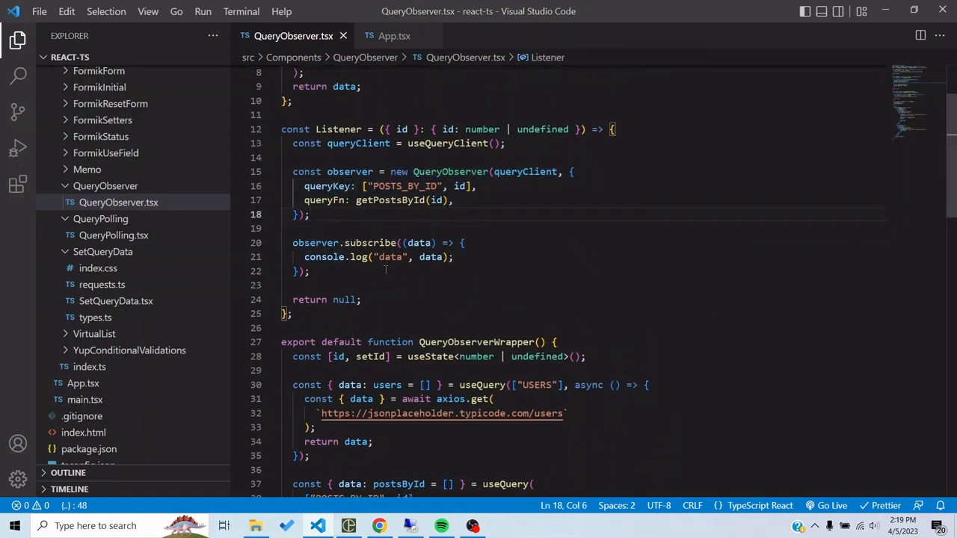
double_click(369, 242)
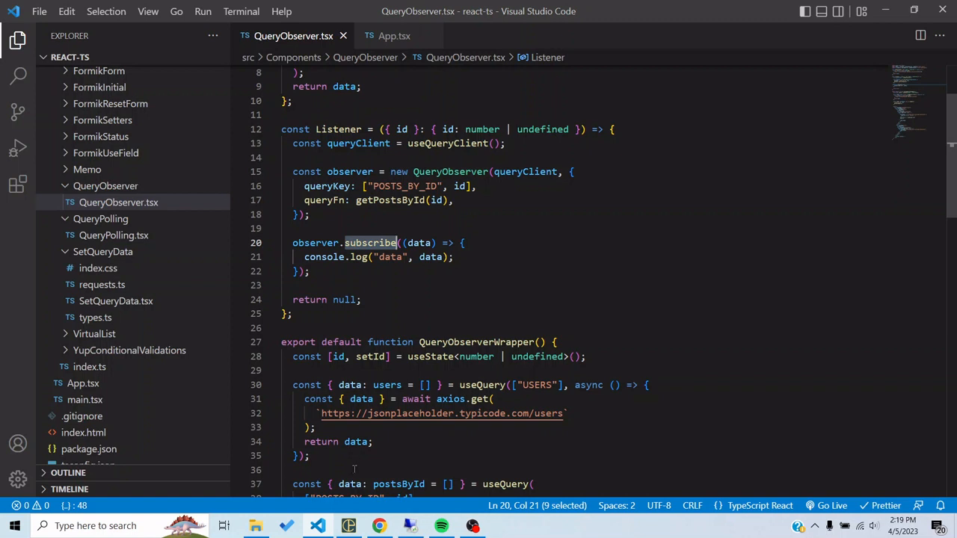
mouse_move(378, 526)
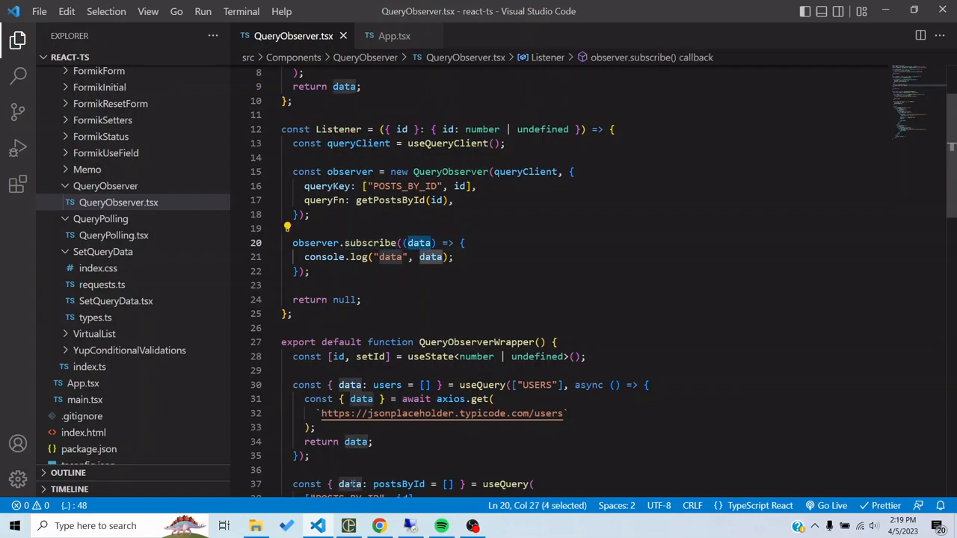
Choose Kurtis Weissnat and Clementine Bauch and view their logged query data in the console.
left_click(379, 526)
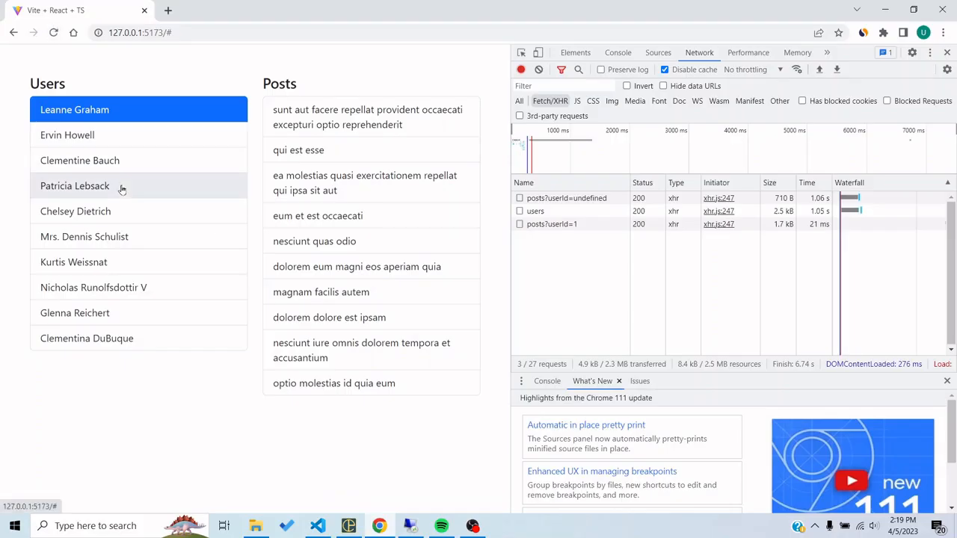
left_click(73, 262)
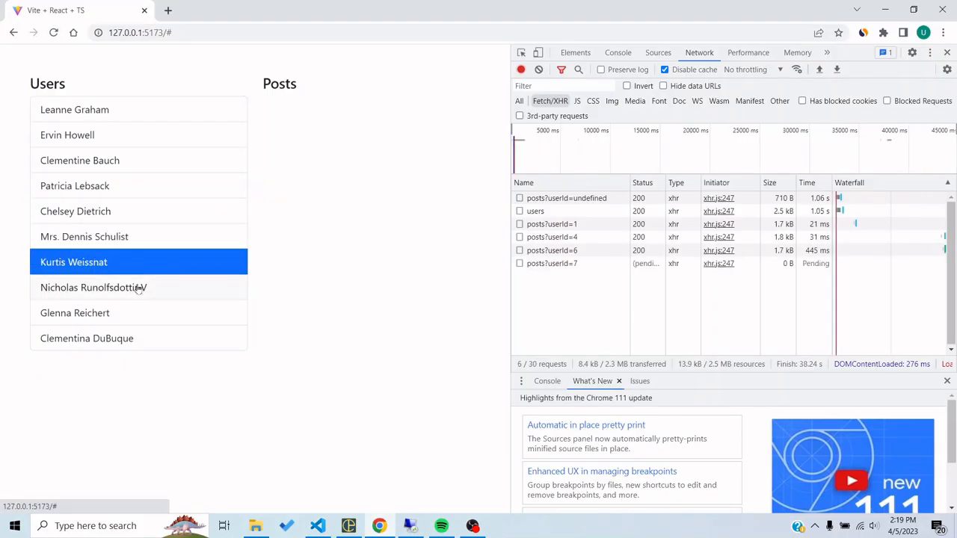
left_click(81, 160)
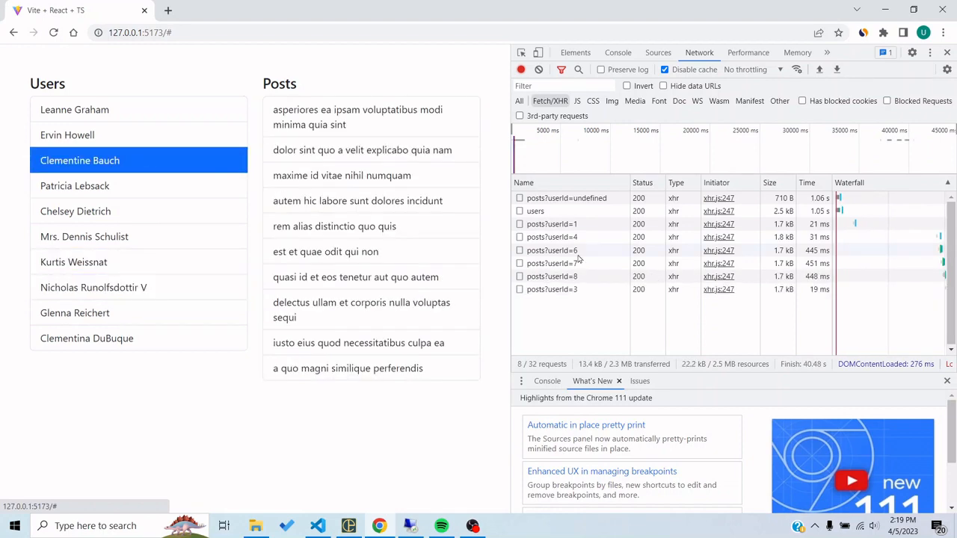
left_click(618, 52)
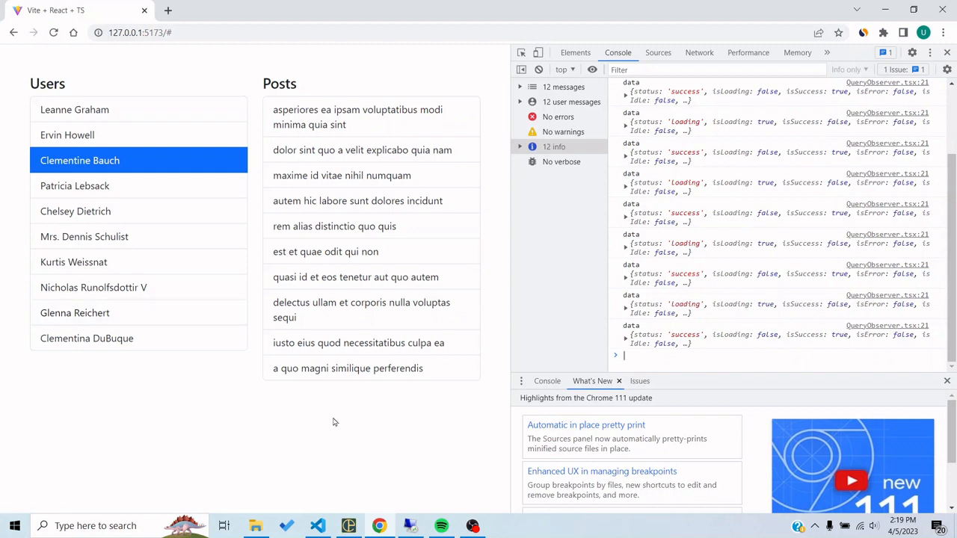
Clear the console, choose Nicholas Runolfsdottir V, expand his ten-post success data, then Patricia Lebsack.
left_click(538, 69)
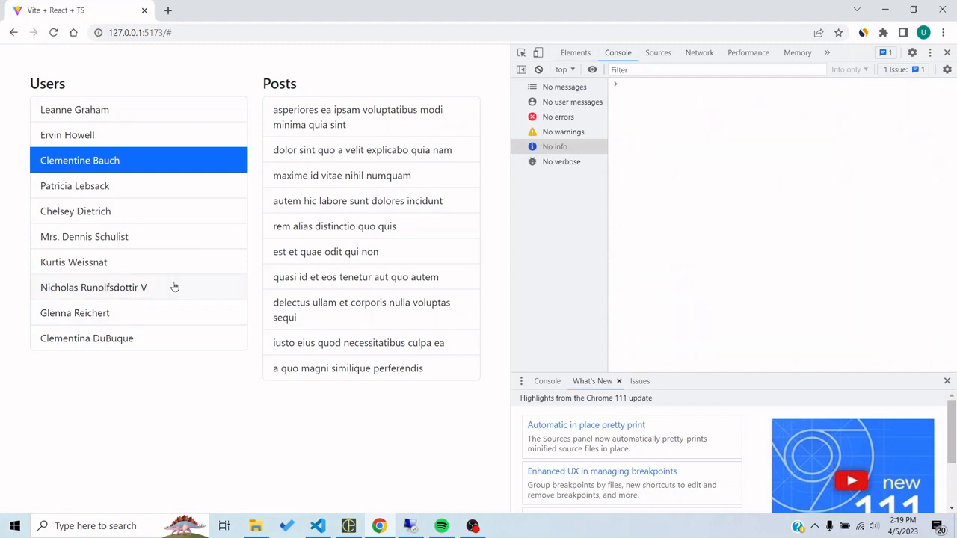
left_click(92, 287)
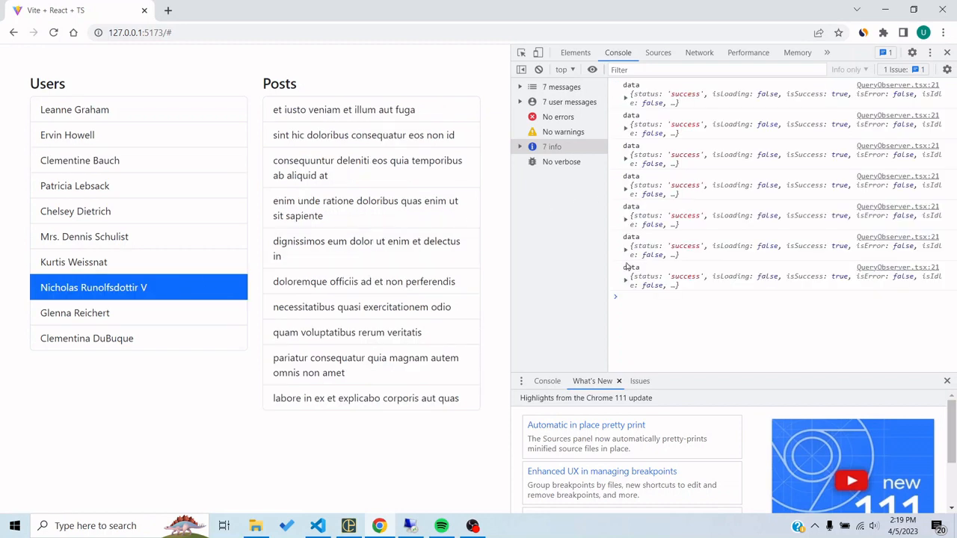
left_click(625, 124)
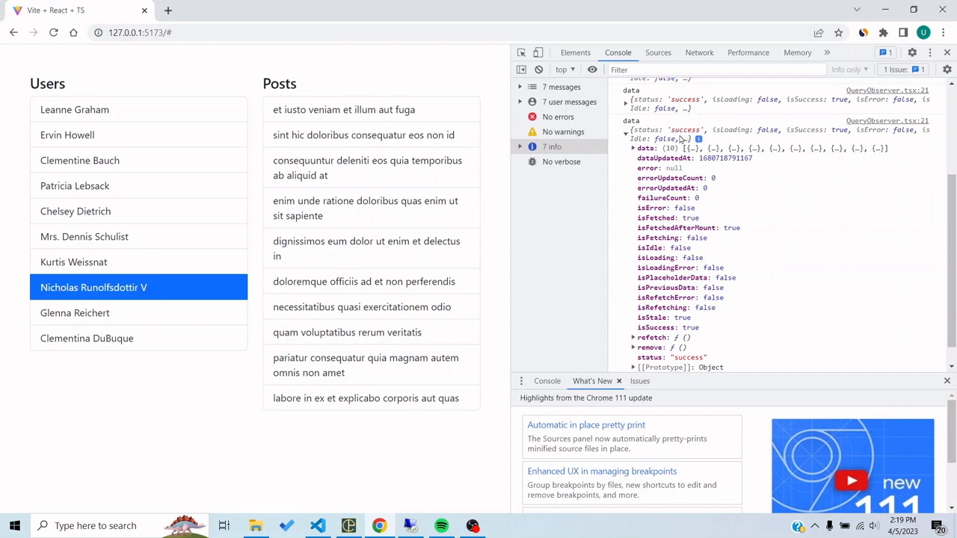
mouse_move(852, 134)
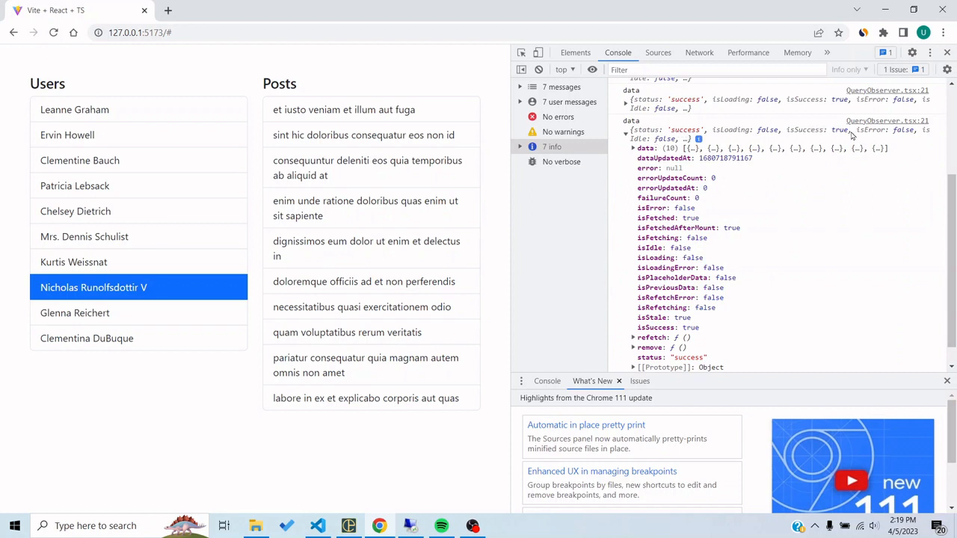
mouse_move(724, 242)
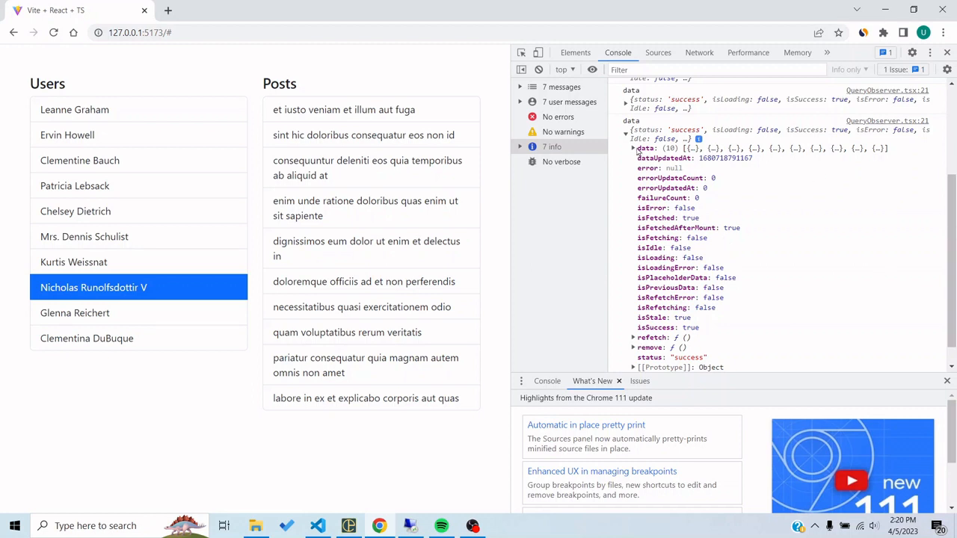
left_click(633, 148)
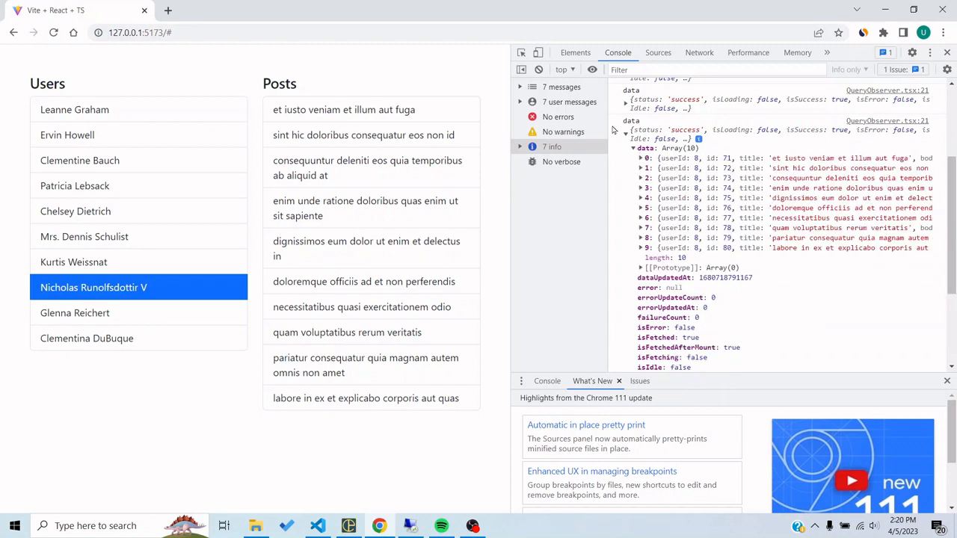
left_click(75, 186)
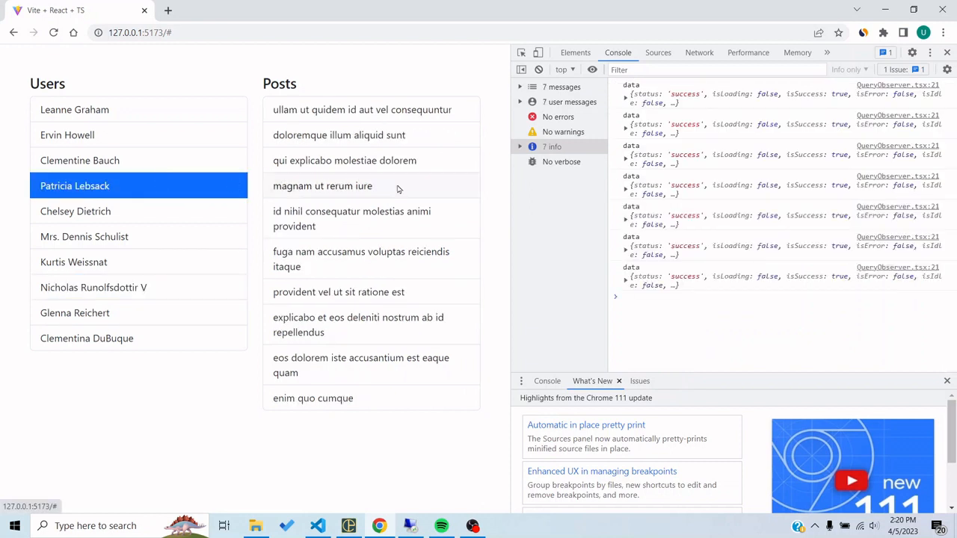